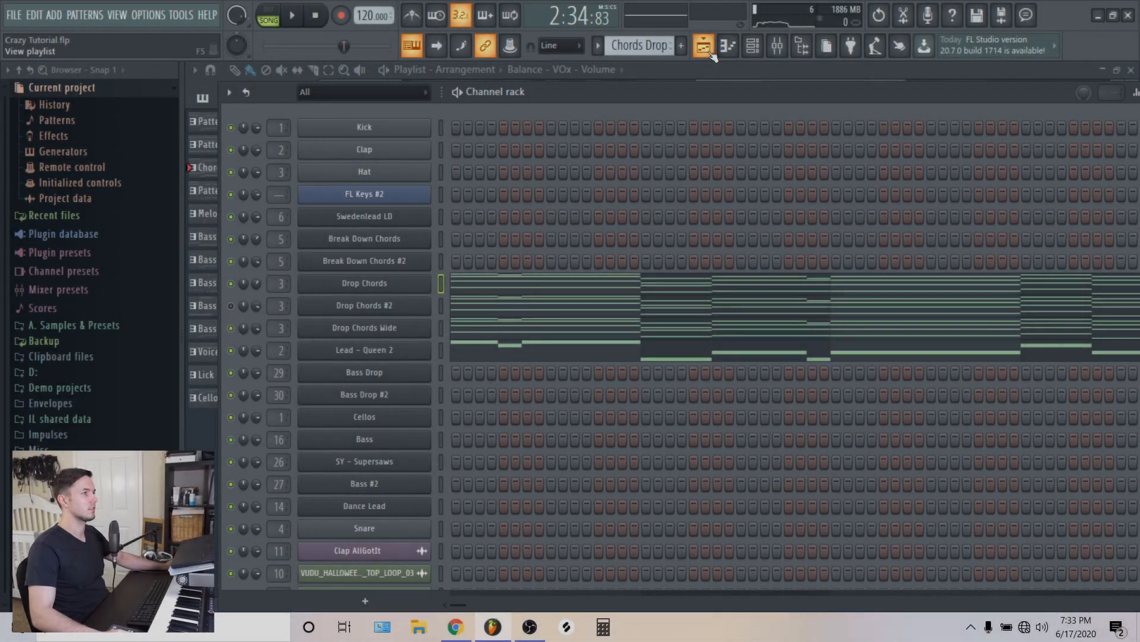
Tour the Playlist arrangement and Mixer, then open the Drop Chords channel's Sylenth1 window.
{"action": "left_click", "coordinate": [702, 46]}
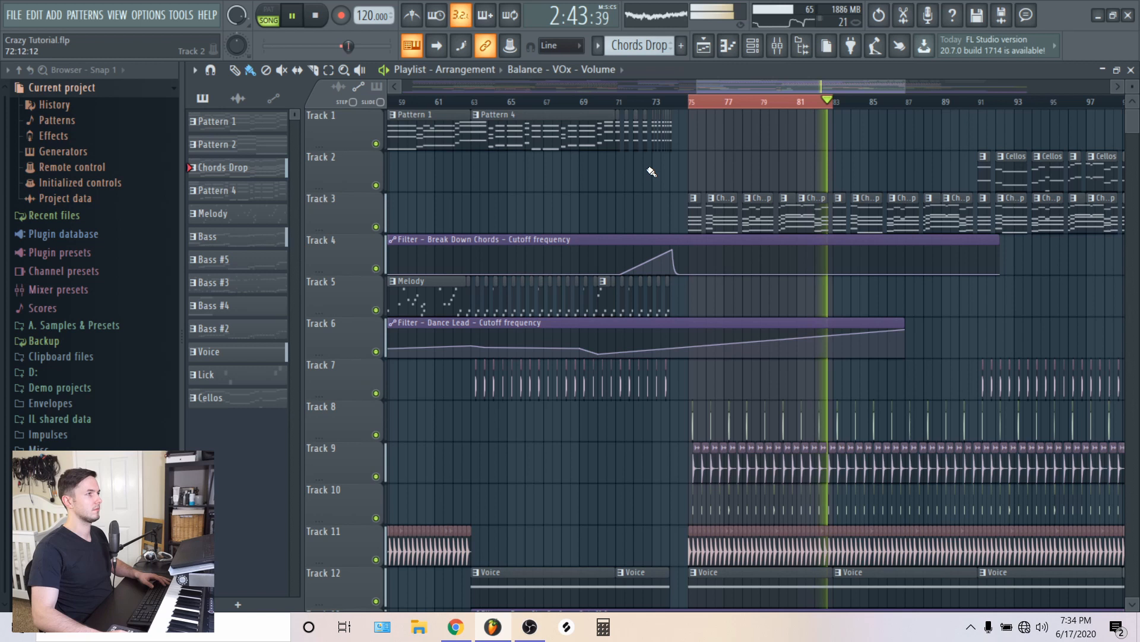
{"action": "left_click", "coordinate": [773, 46]}
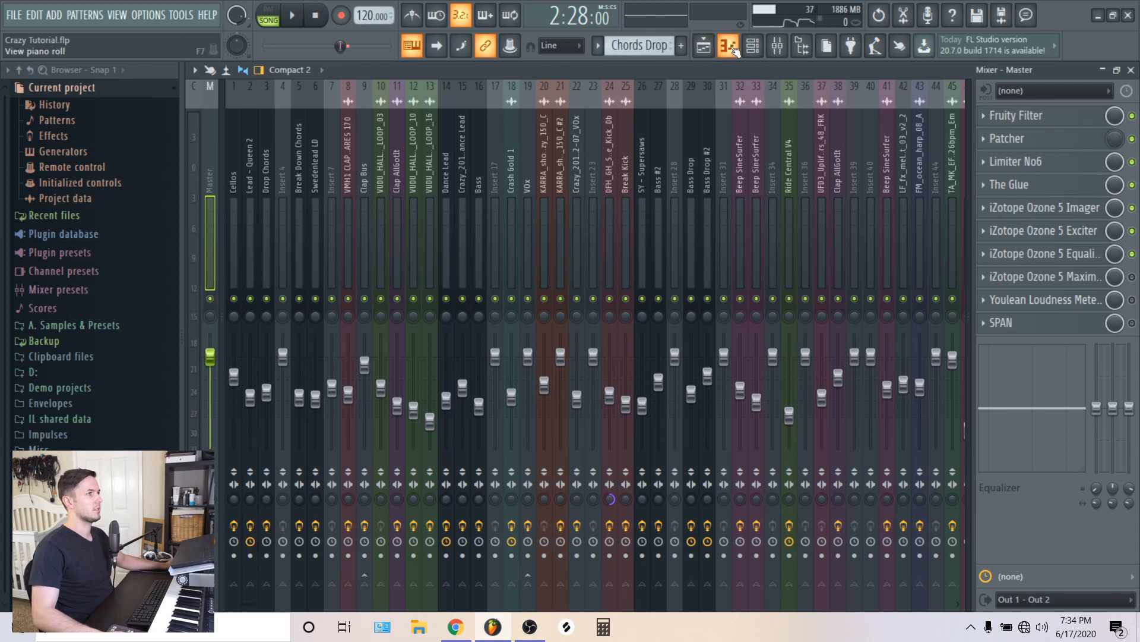
{"action": "left_click", "coordinate": [725, 46]}
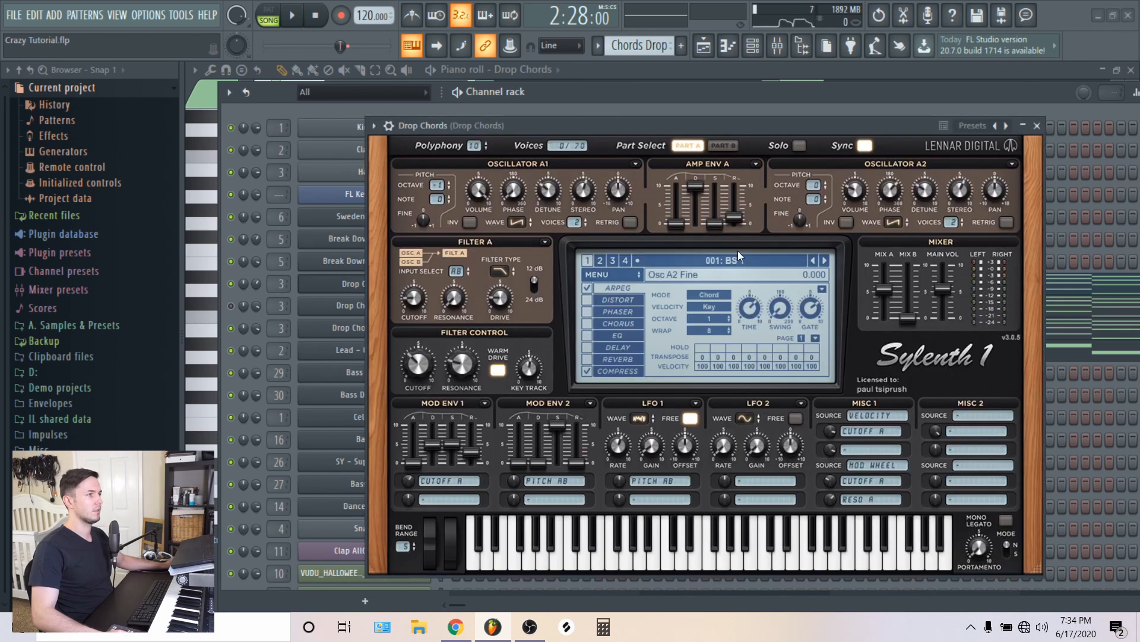
Open Sylenth1's preset list and dismiss it again.
{"action": "left_click", "coordinate": [720, 258]}
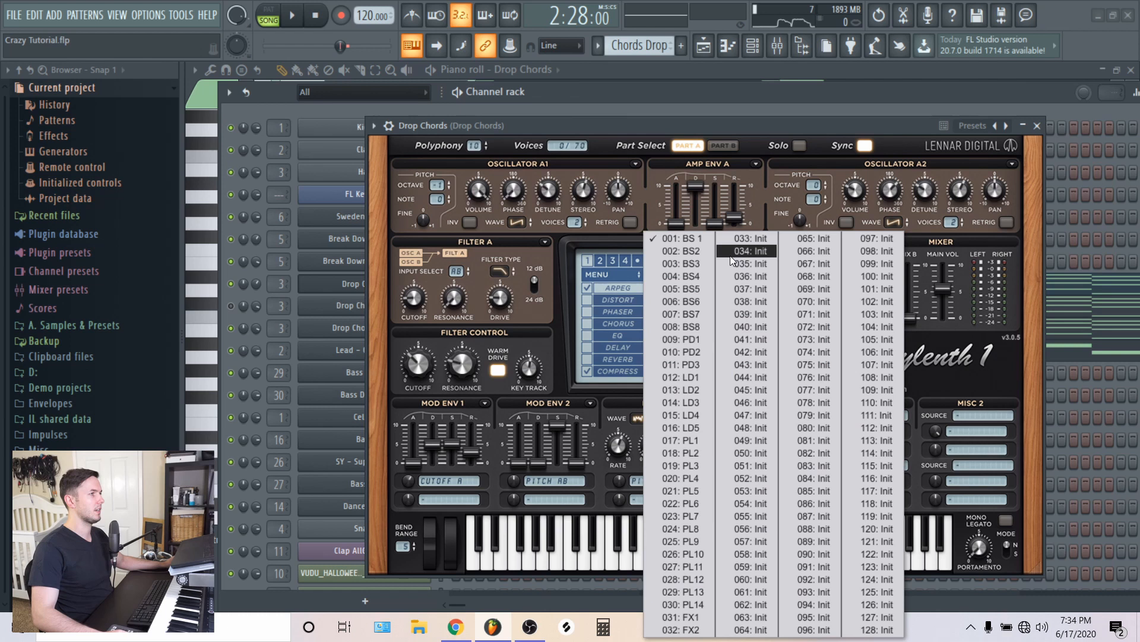
{"action": "mouse_move", "coordinate": [726, 256]}
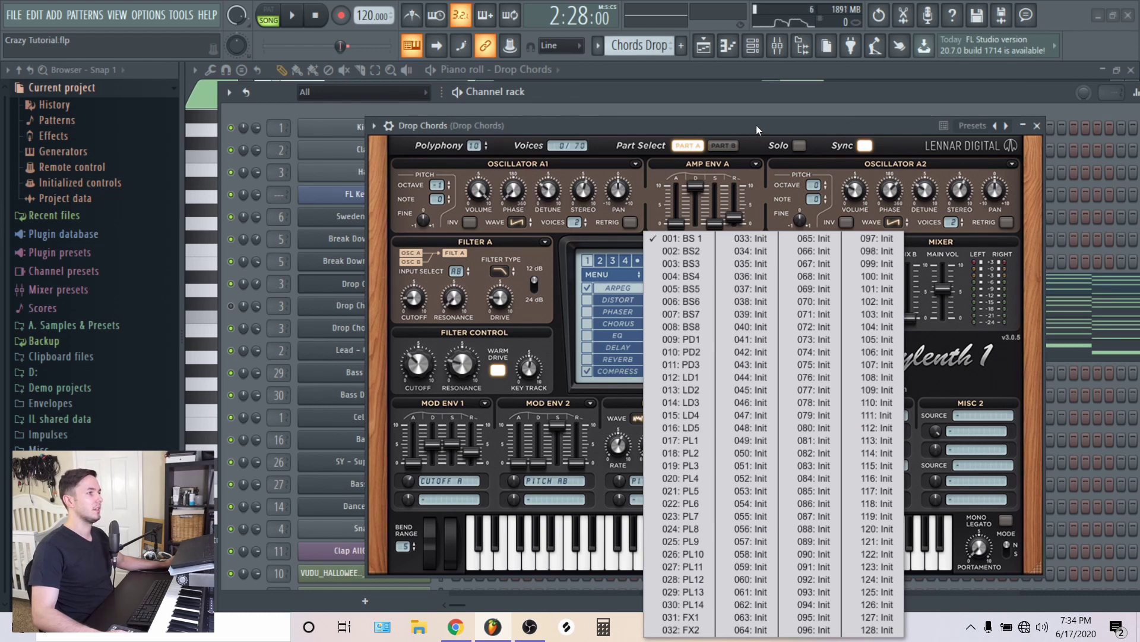
{"action": "left_click", "coordinate": [679, 238]}
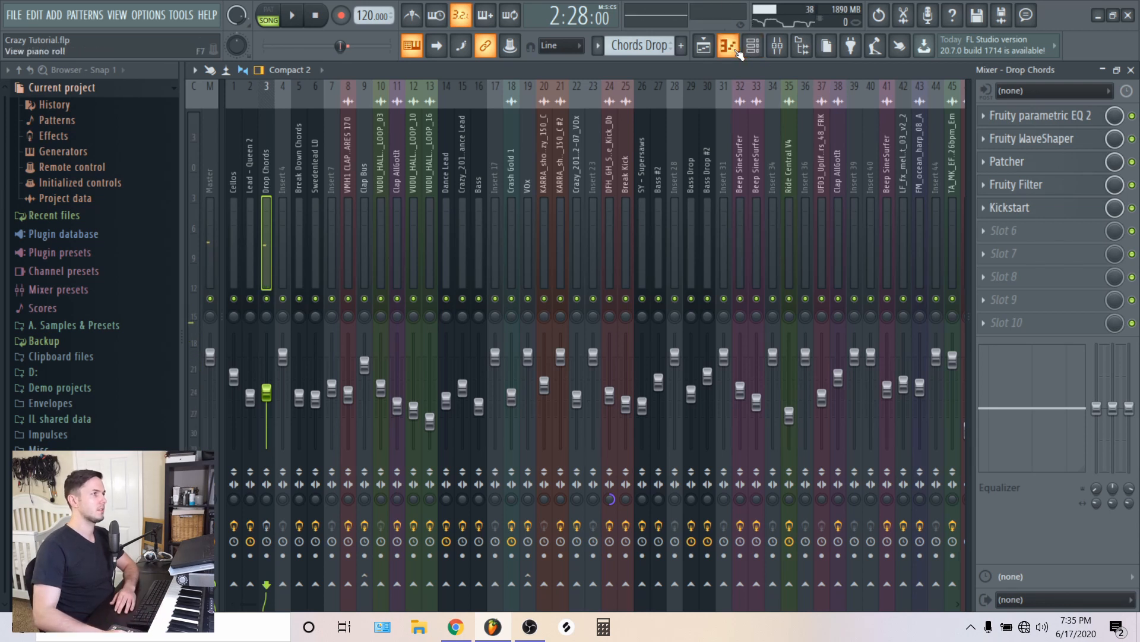
Reopen the Drop Chords Sylenth1 (BS 1 preset) to inspect Amp Env A attack and decay.
{"action": "left_click", "coordinate": [726, 46]}
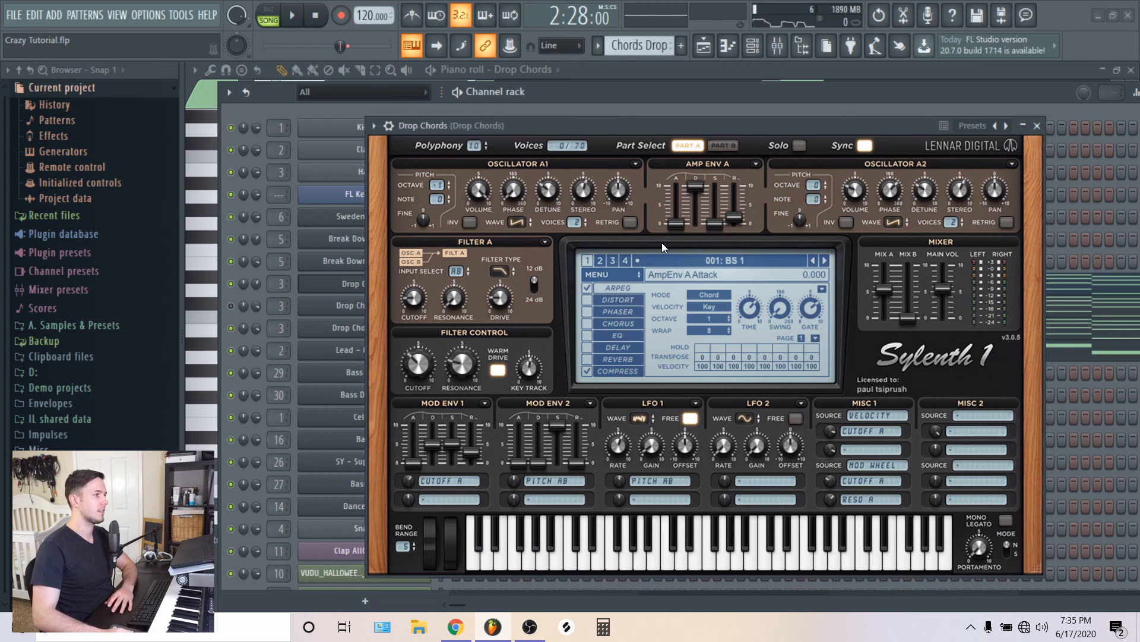
{"action": "mouse_move", "coordinate": [443, 490]}
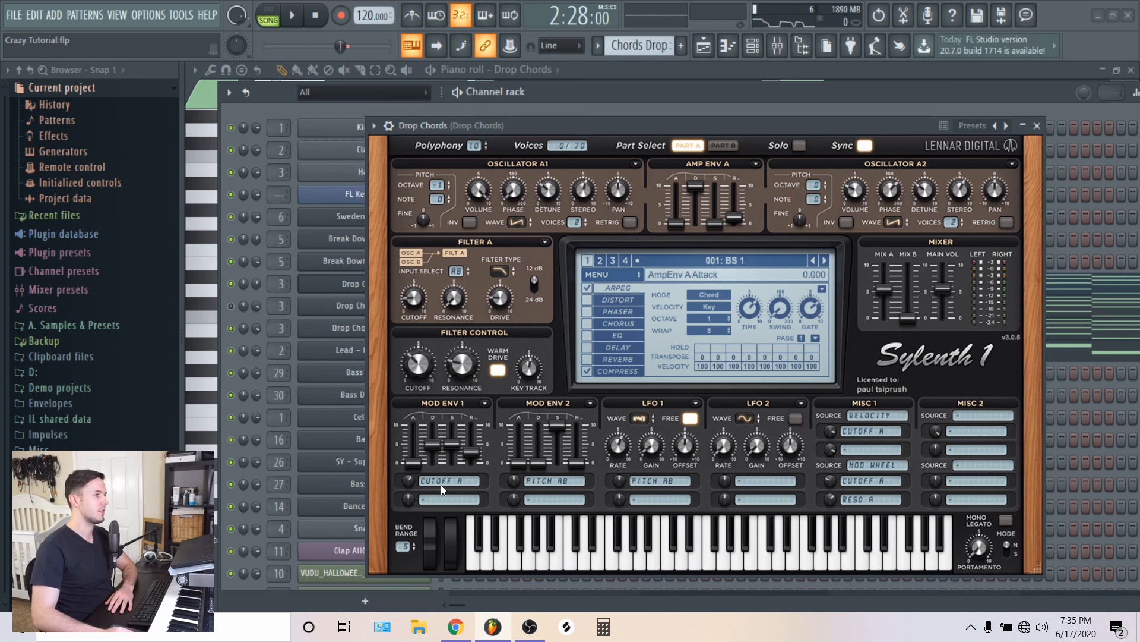
{"action": "mouse_move", "coordinate": [505, 454]}
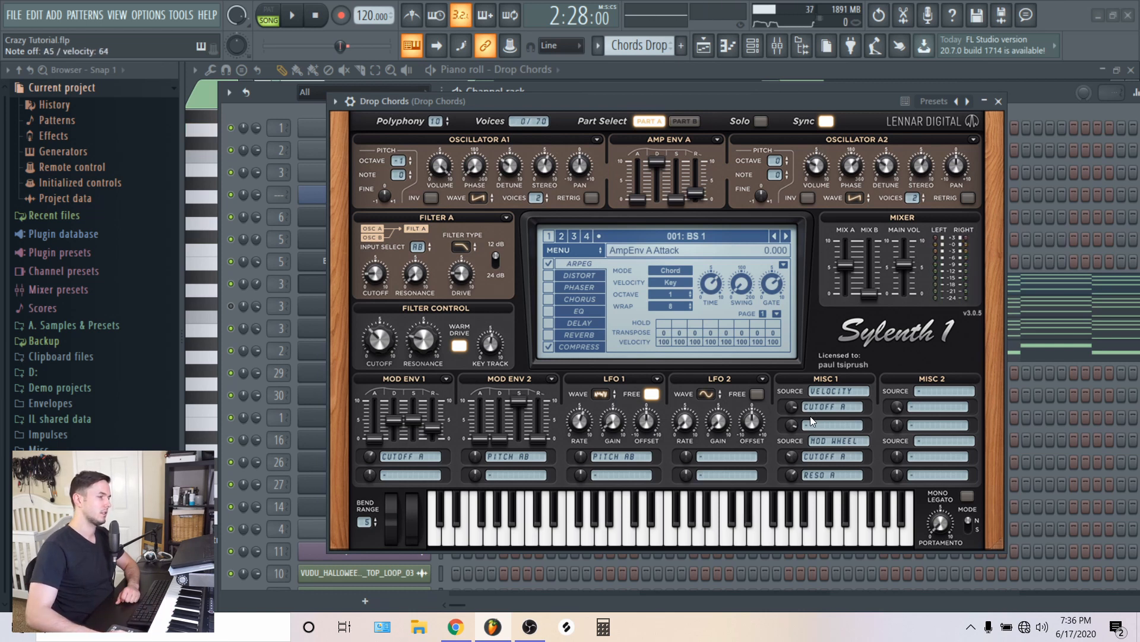
{"action": "mouse_move", "coordinate": [382, 355]}
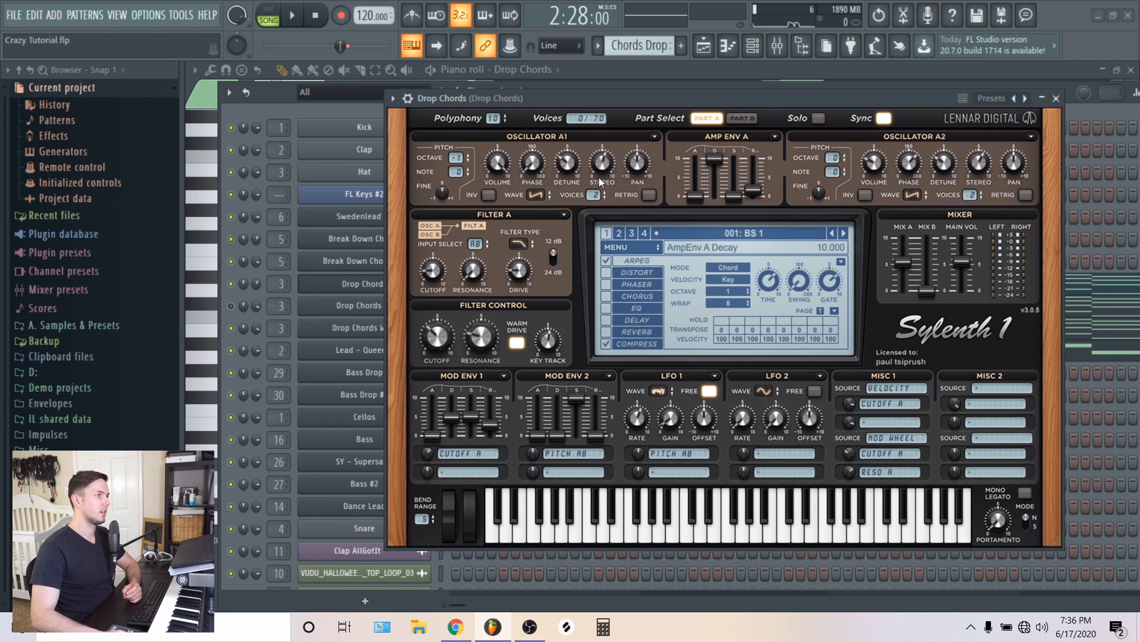
Review Sylenth1 Part B and Part A, then close the plugin and return to the Channel Rack.
{"action": "left_click", "coordinate": [742, 118]}
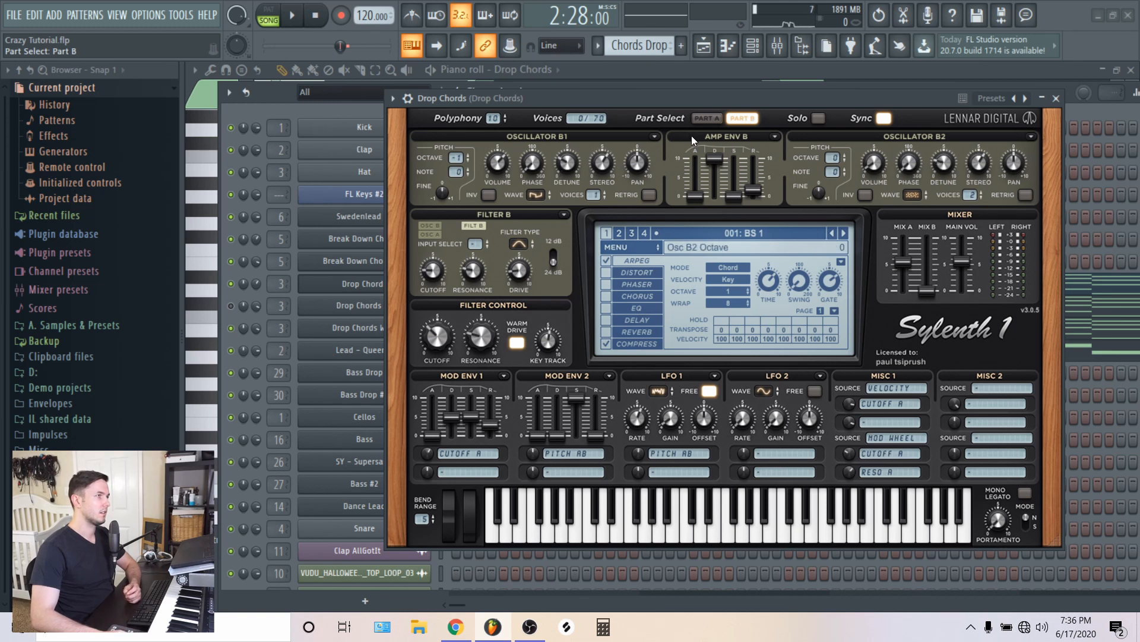
{"action": "left_click", "coordinate": [706, 118]}
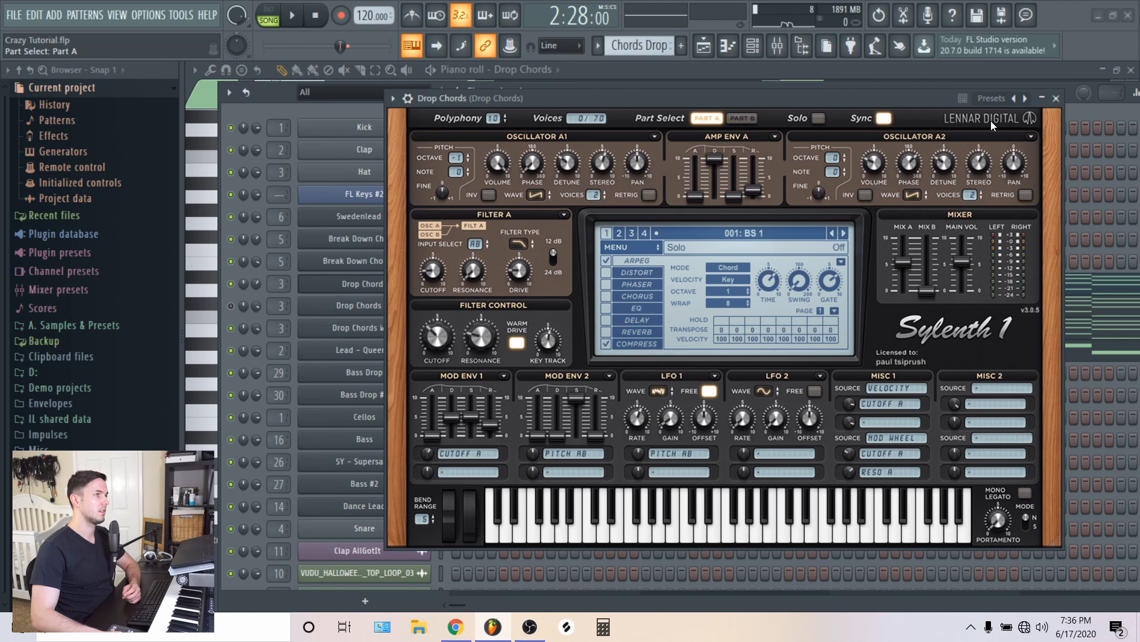
{"action": "left_click", "coordinate": [1055, 98]}
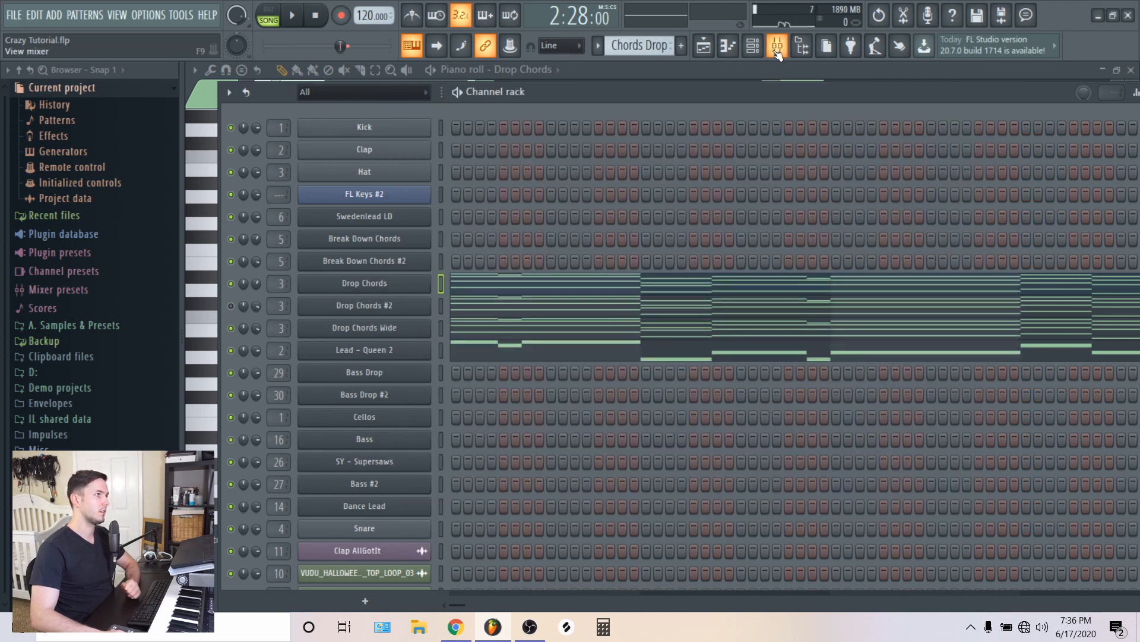
{"action": "left_click", "coordinate": [777, 46]}
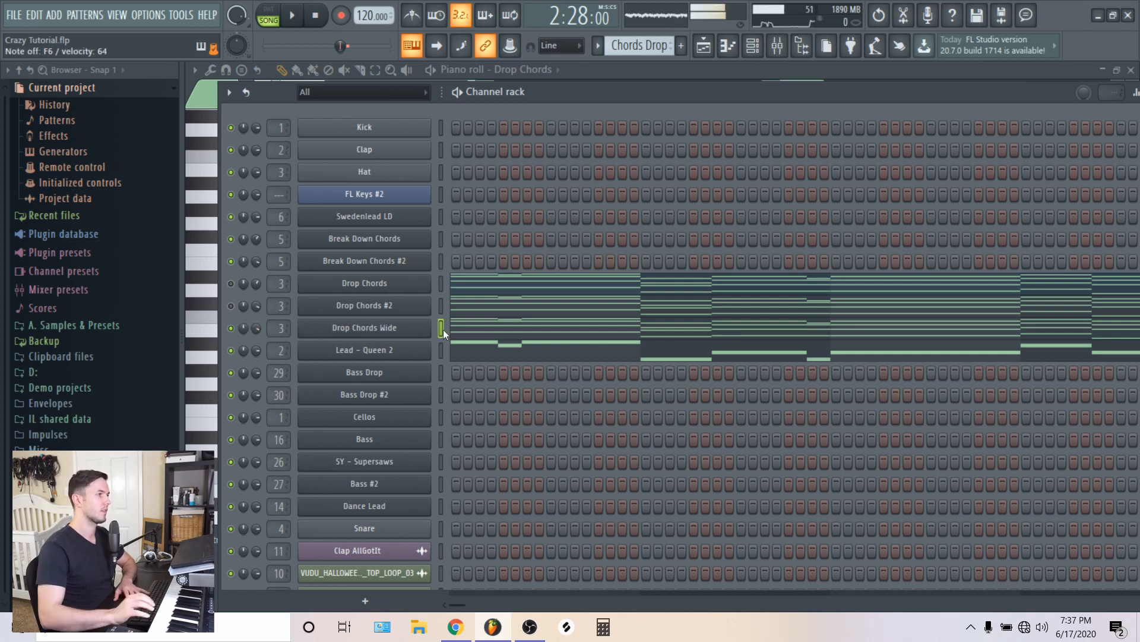
Select Drop Chords Wide, play the pattern, and reopen the Drop Chords Sylenth1 window.
{"action": "left_click", "coordinate": [777, 47]}
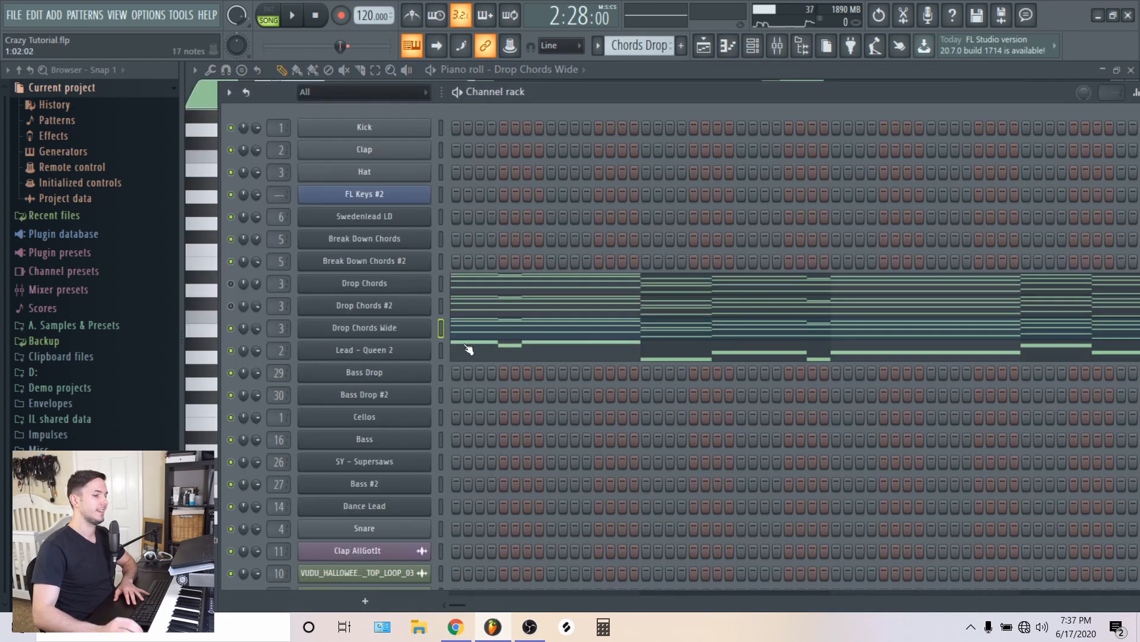
{"action": "key", "text": "A5"}
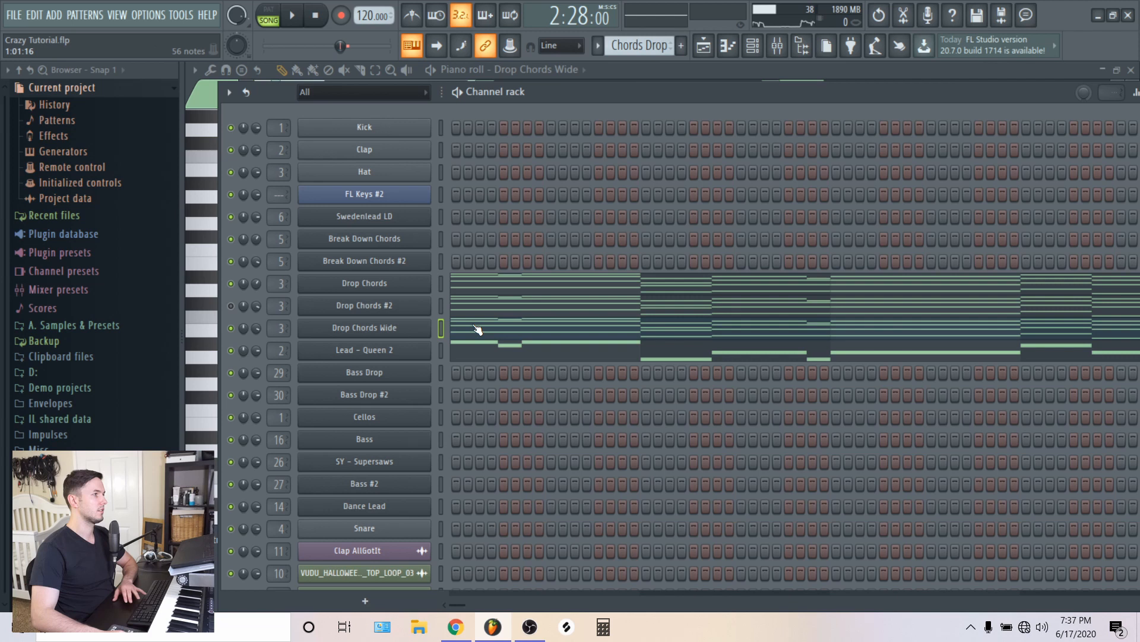
{"action": "left_click", "coordinate": [295, 17]}
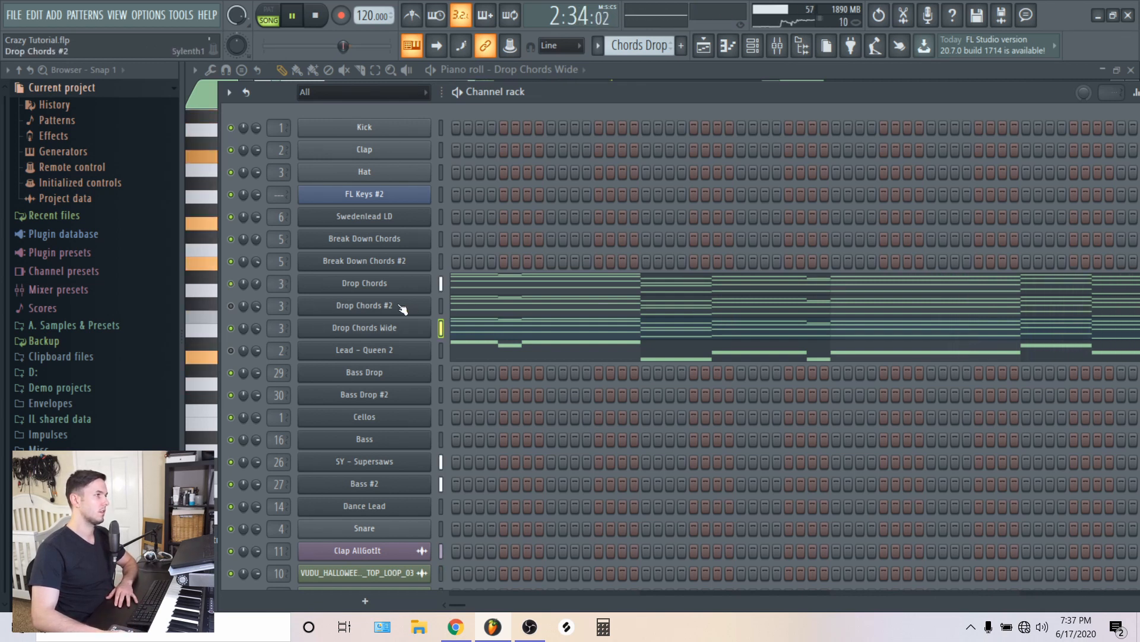
{"action": "left_click", "coordinate": [364, 328]}
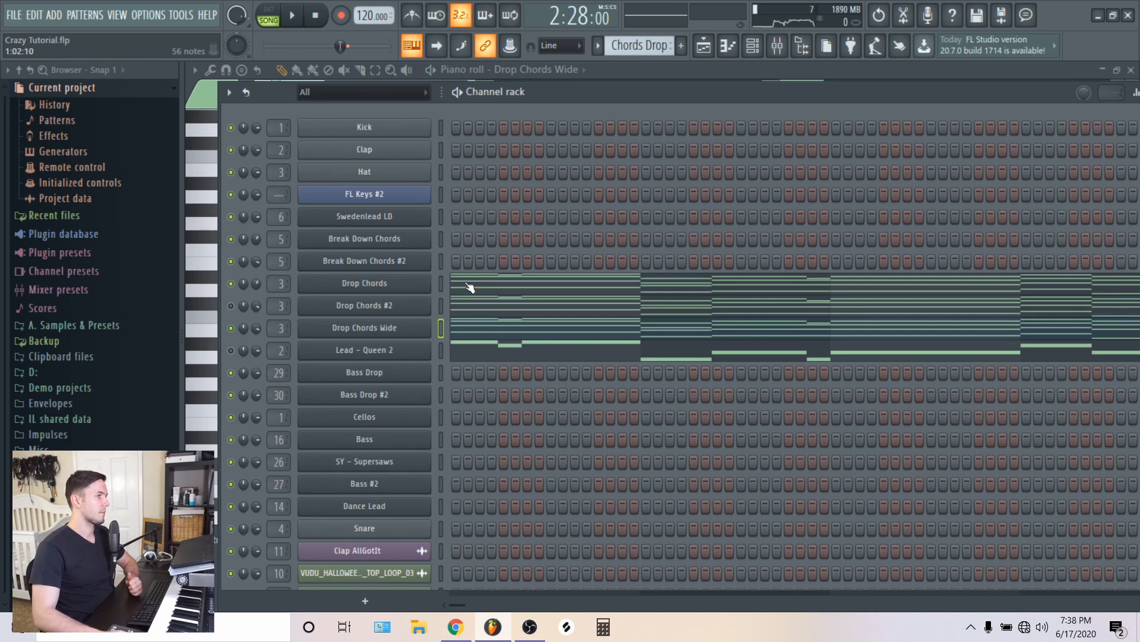
{"action": "left_click", "coordinate": [364, 328]}
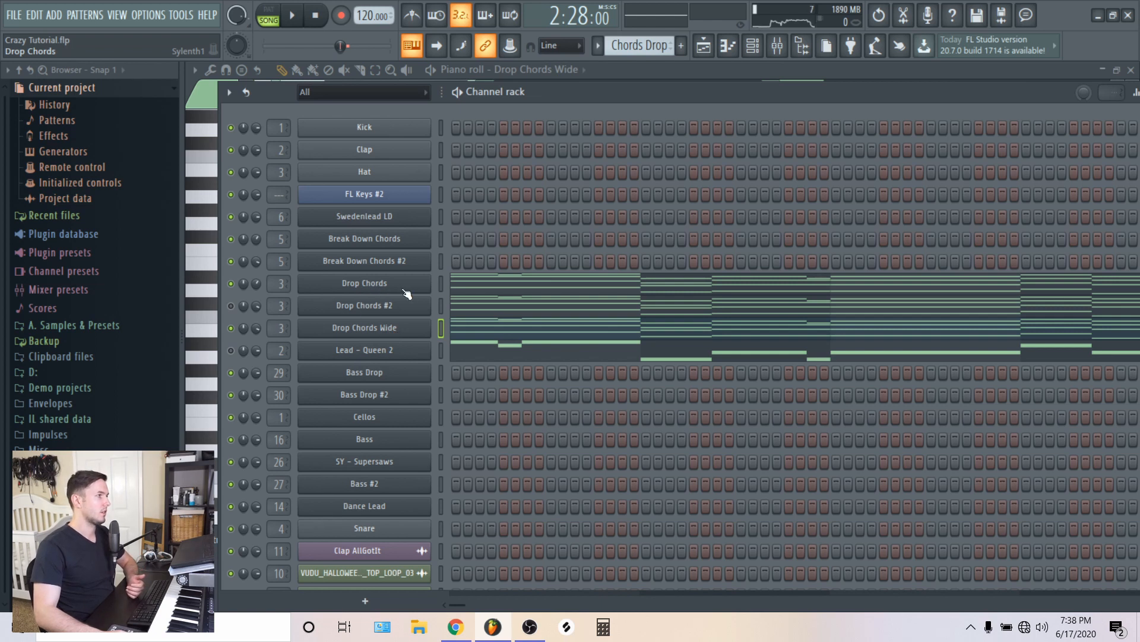
{"action": "left_click", "coordinate": [364, 282]}
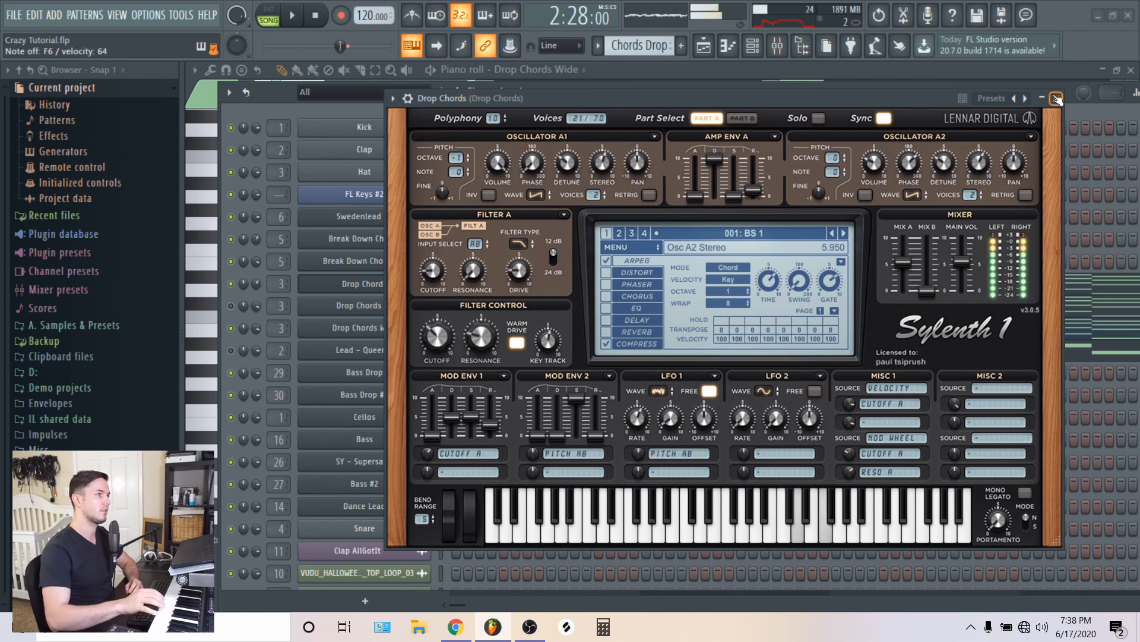
Close Sylenth1 and clone the Drop Chords channel into Drop Chords #3.
{"action": "left_click", "coordinate": [1060, 101]}
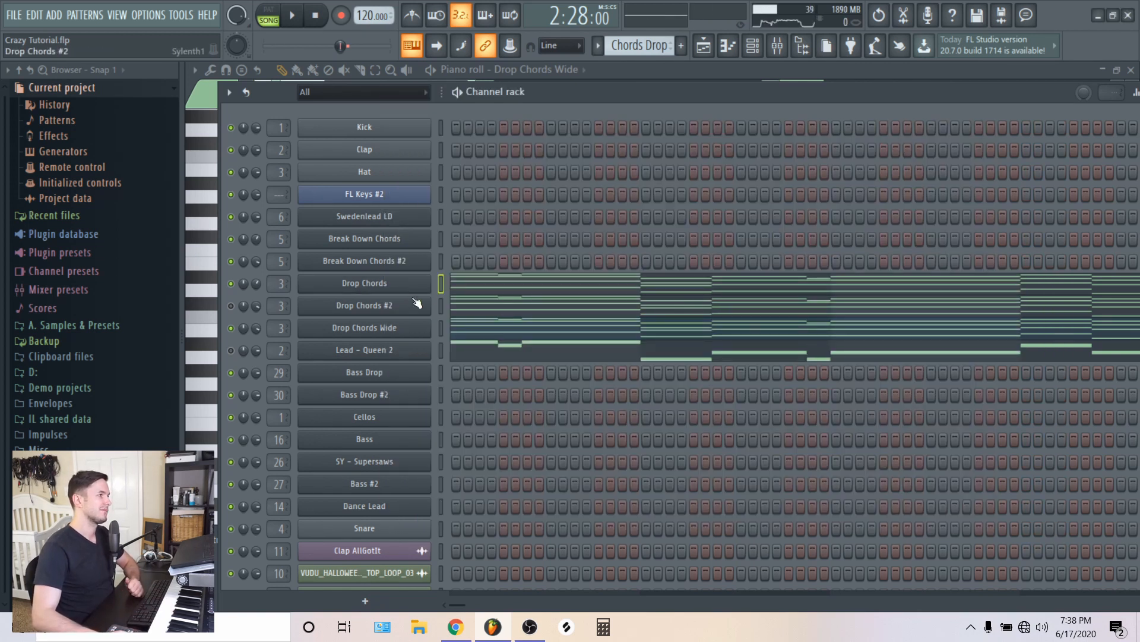
{"action": "right_click", "coordinate": [364, 283]}
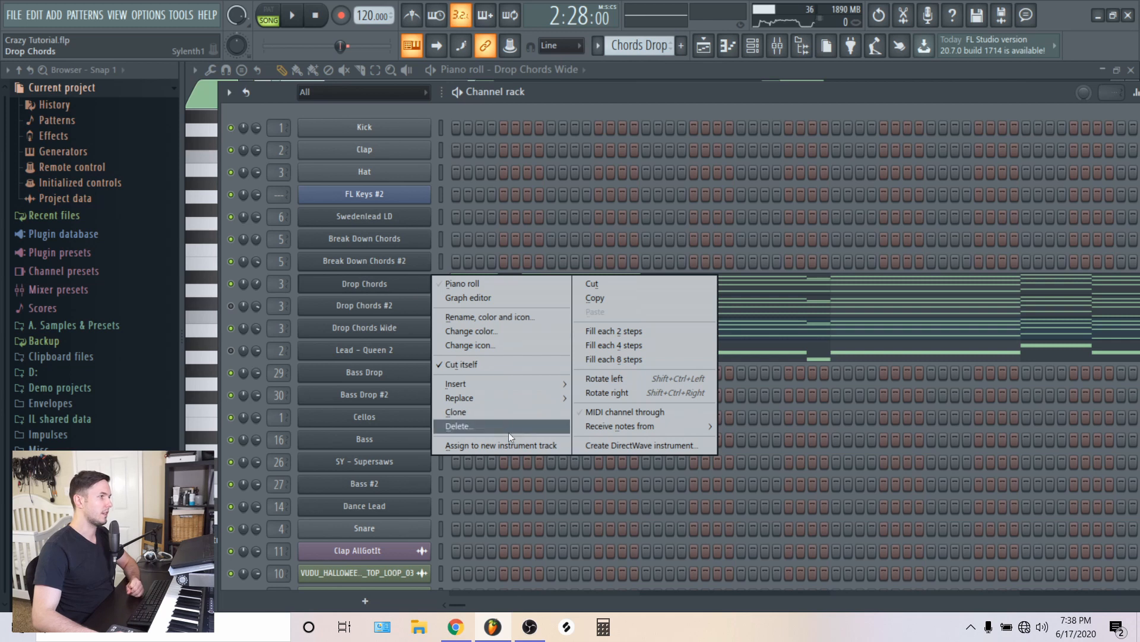
{"action": "left_click", "coordinate": [455, 412]}
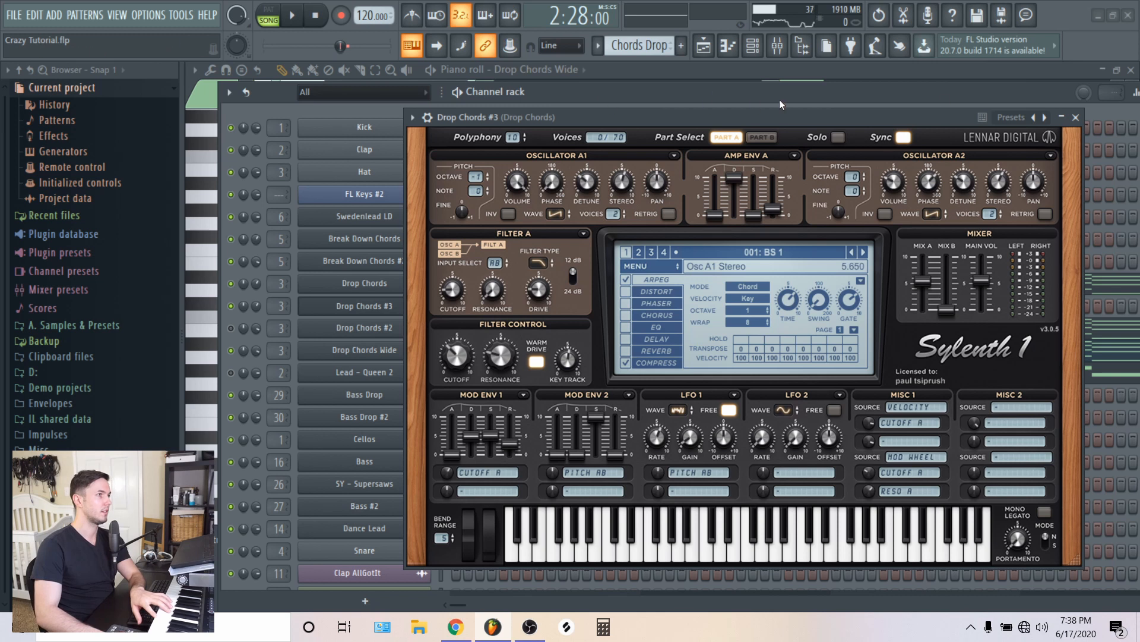
Raise the second oscillator's volume on the Drop Chords #3 layer.
{"action": "left_click", "coordinate": [1065, 115]}
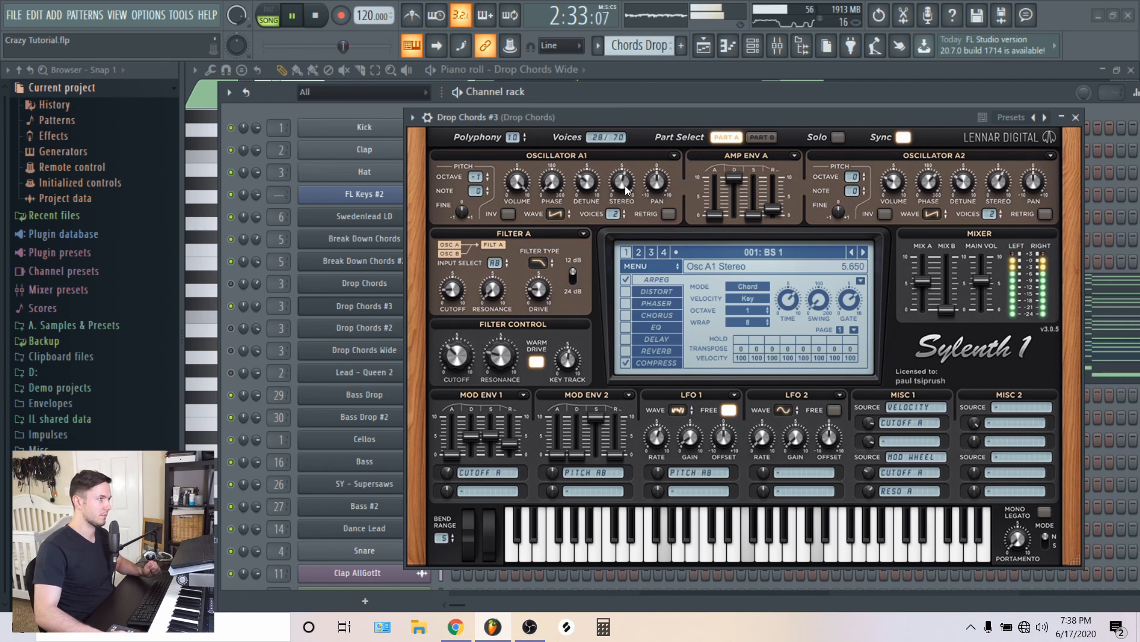
{"action": "left_click_drag", "start_coordinate": [621, 183], "coordinate": [621, 145]}
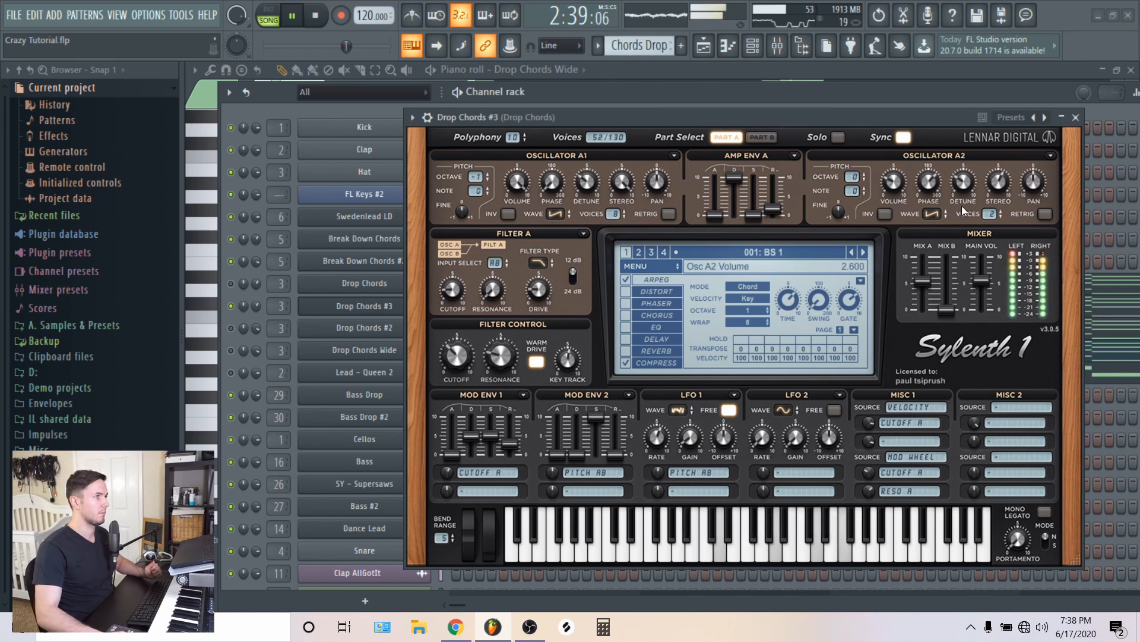
{"action": "left_click", "coordinate": [993, 215]}
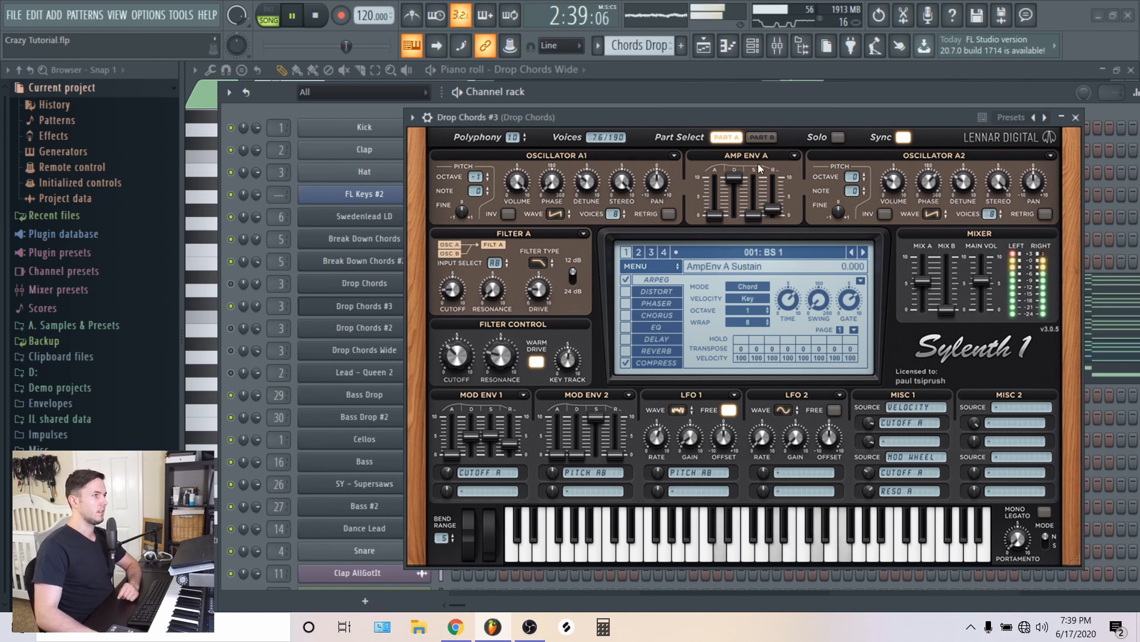
In Part B set oscillator B2 to a saw wave, then raise B1 and A2 detune.
{"action": "left_click", "coordinate": [762, 138]}
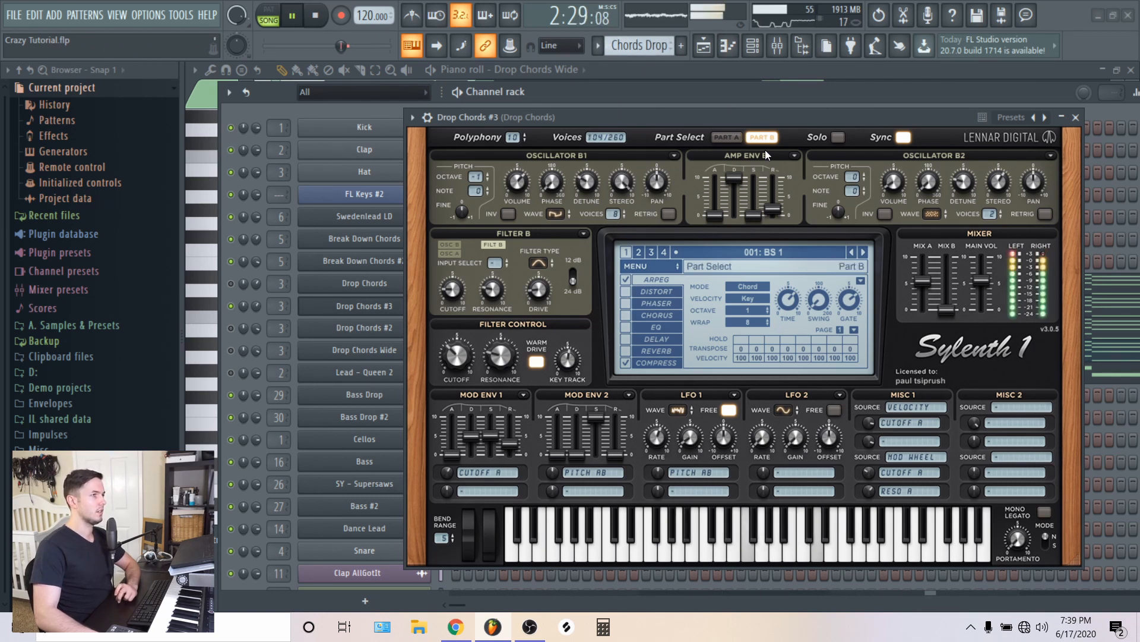
{"action": "left_click", "coordinate": [926, 214]}
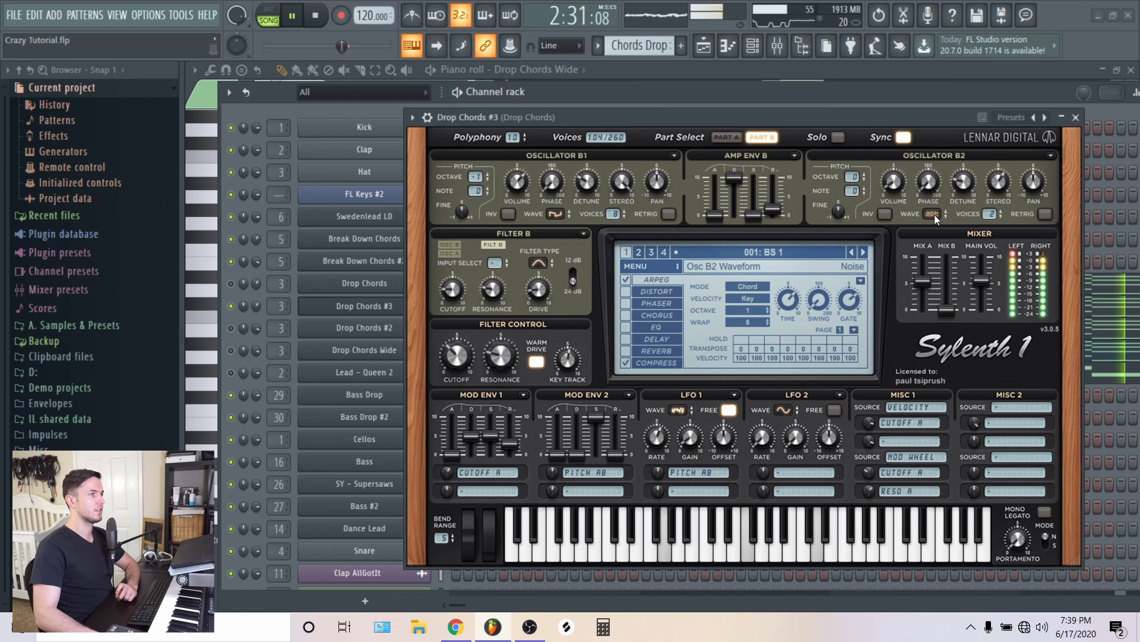
{"action": "left_click", "coordinate": [929, 214]}
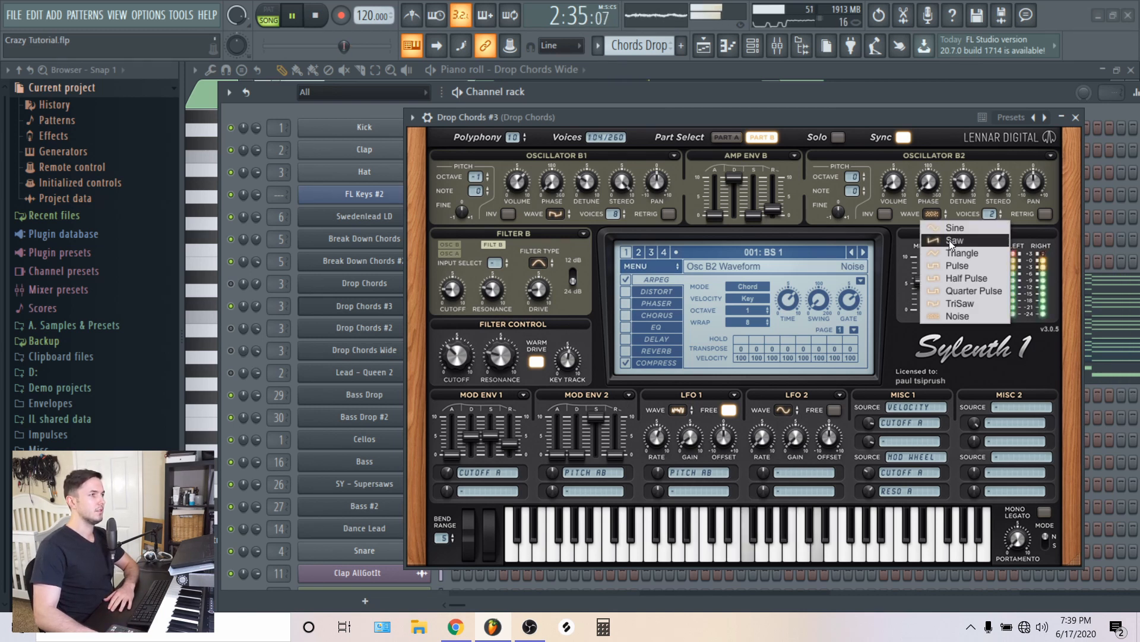
{"action": "left_click", "coordinate": [954, 240]}
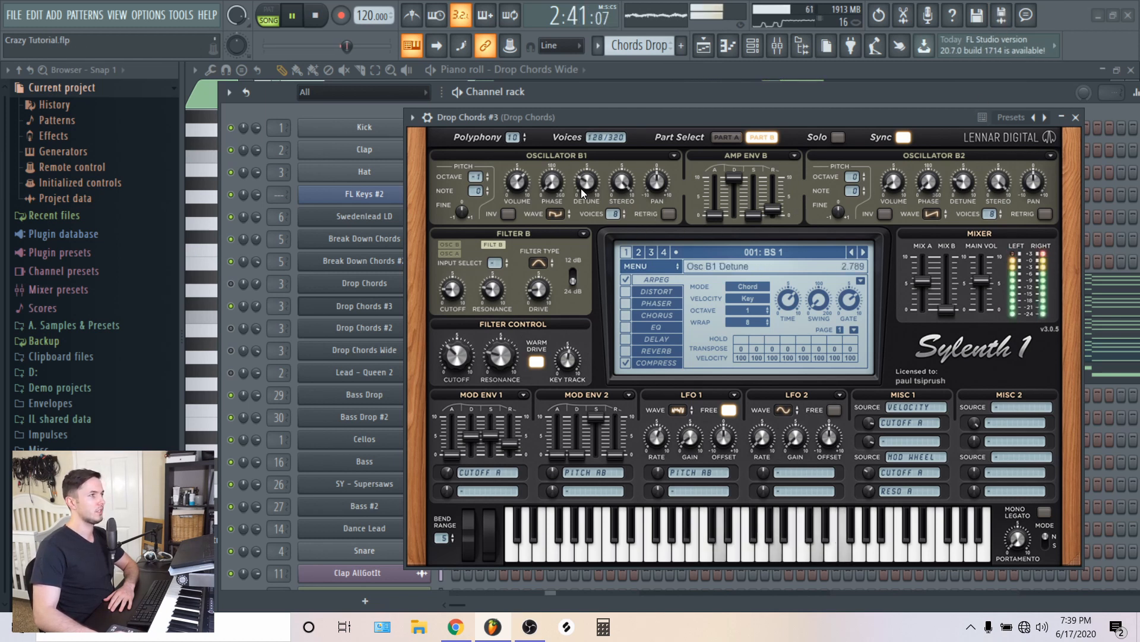
{"action": "left_click_drag", "start_coordinate": [962, 182], "coordinate": [962, 186]}
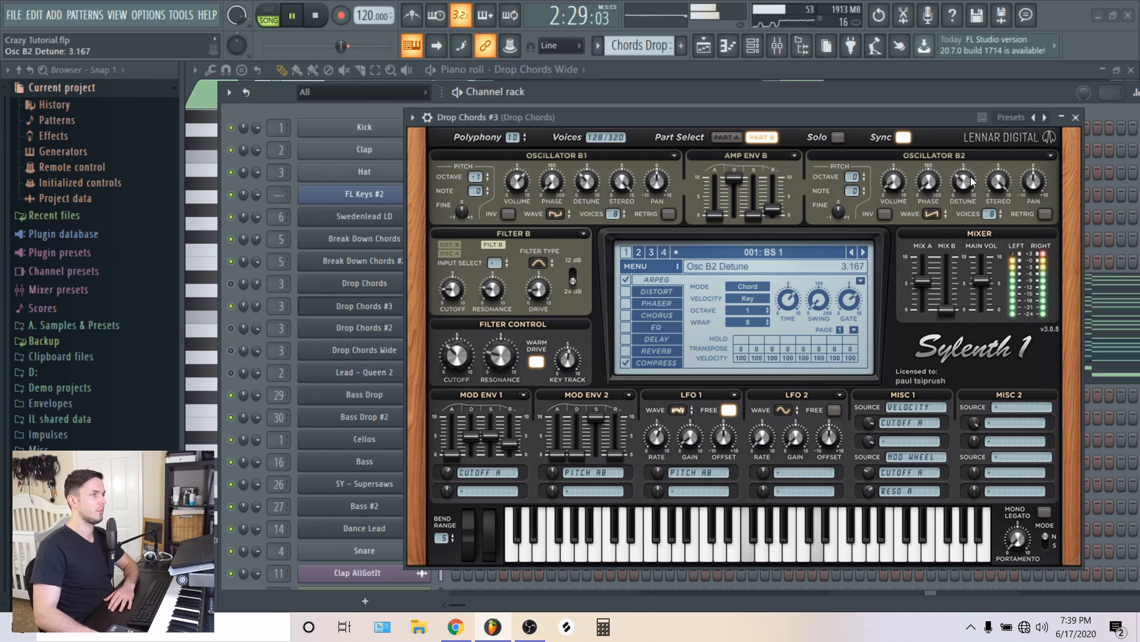
{"action": "left_click", "coordinate": [726, 137]}
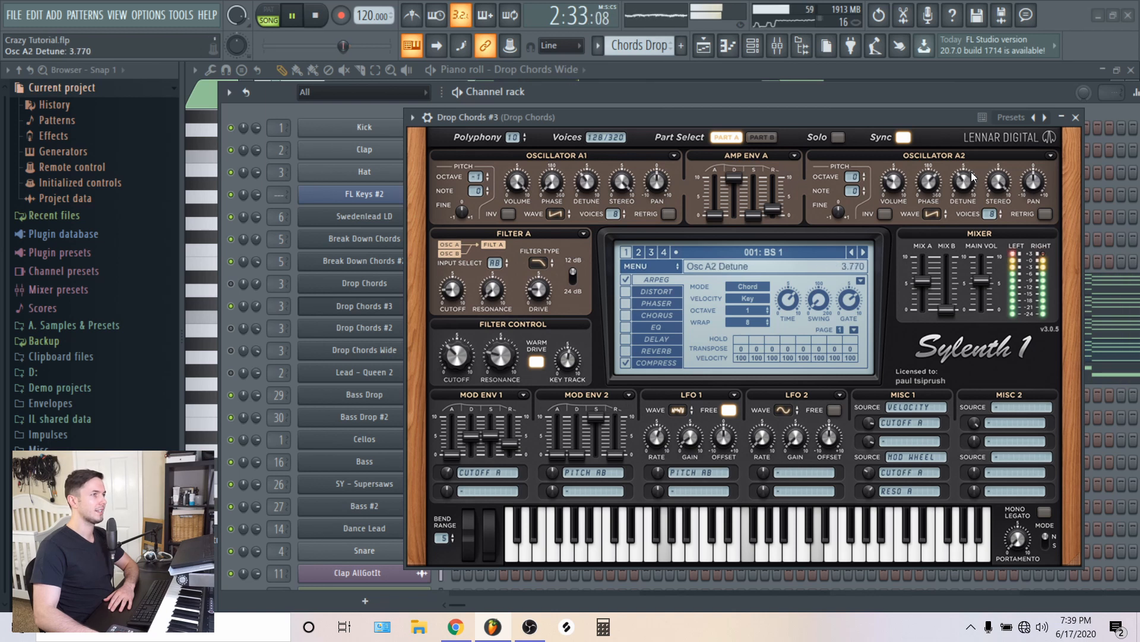
{"action": "left_click_drag", "start_coordinate": [963, 181], "coordinate": [963, 168]}
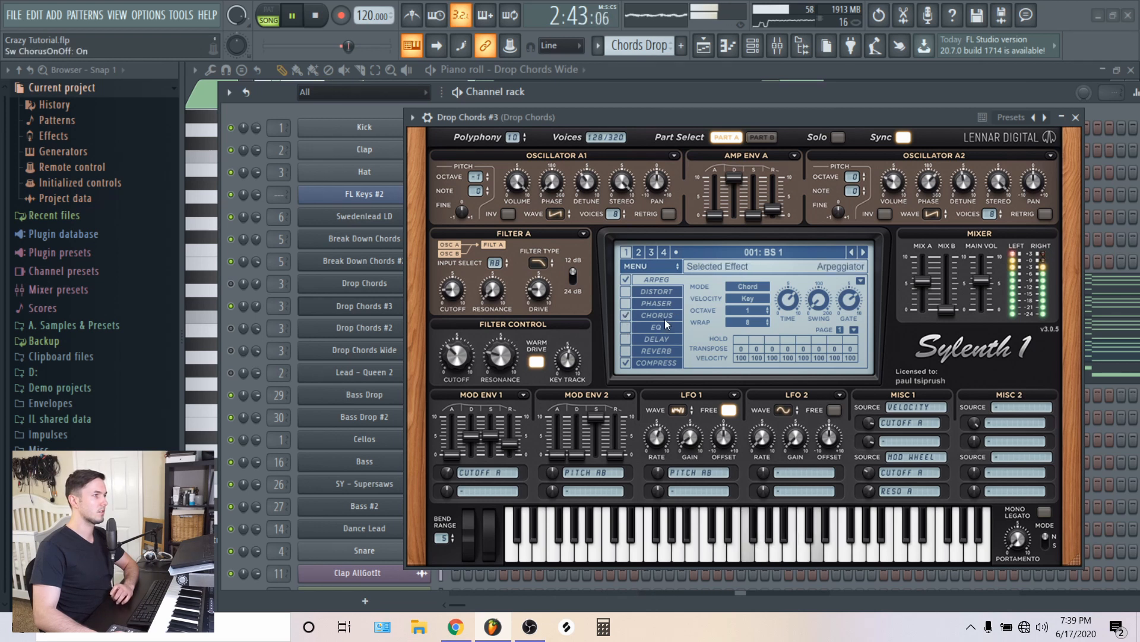
Enable Sylenth1's chorus and set its Dry/Wet mix to about 45%.
{"action": "left_click", "coordinate": [657, 315]}
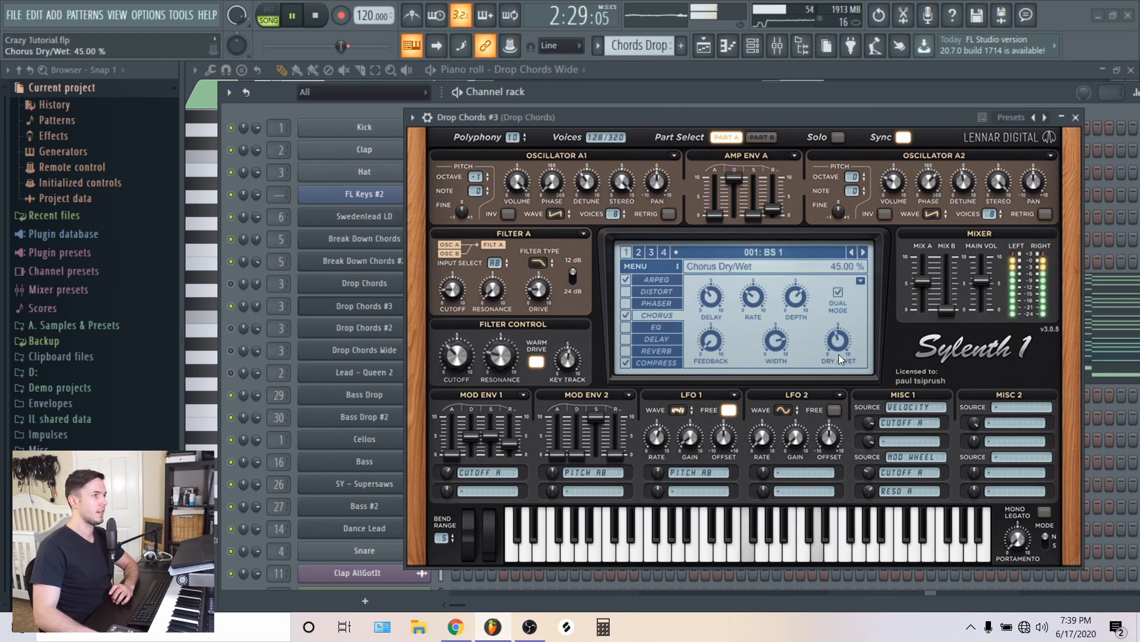
{"action": "left_click_drag", "start_coordinate": [838, 342], "coordinate": [838, 356]}
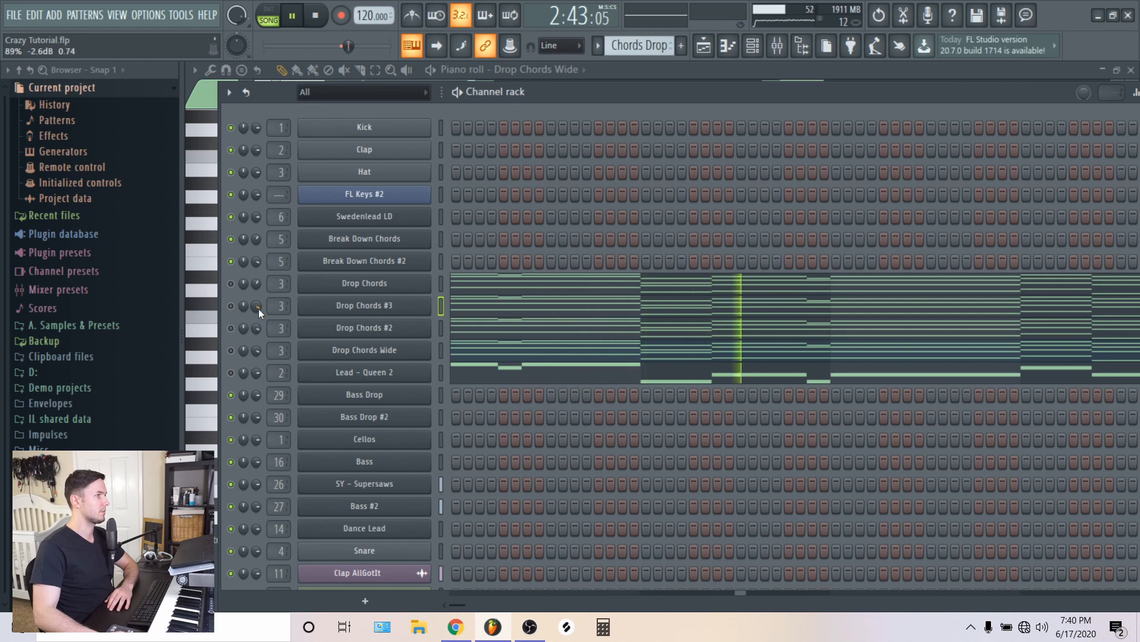
{"action": "right_click", "coordinate": [256, 306]}
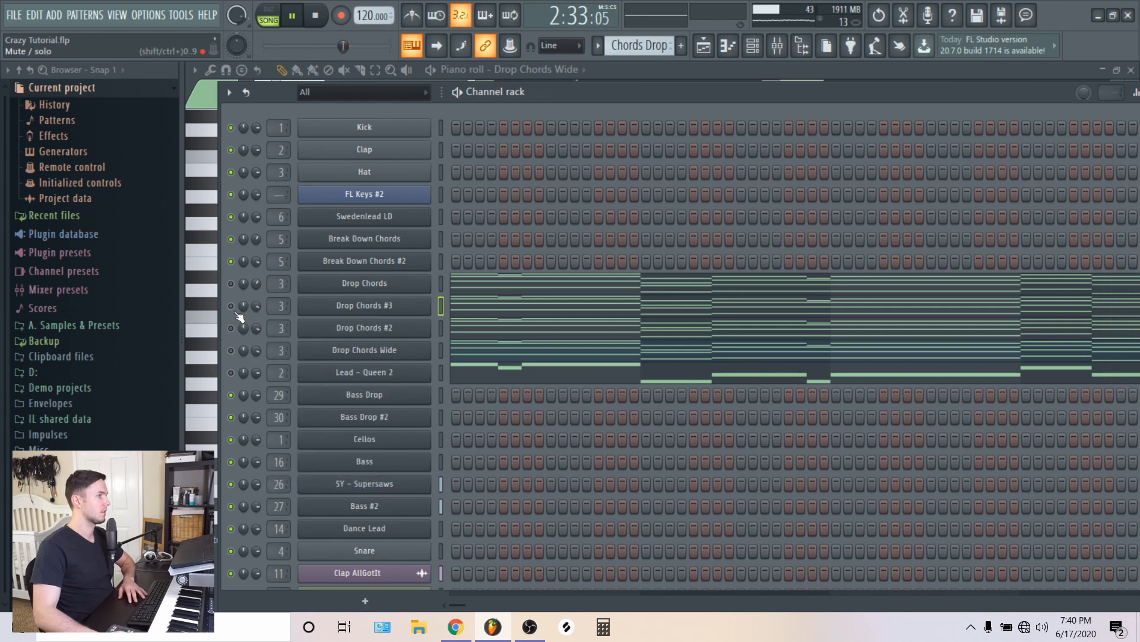
{"action": "left_click", "coordinate": [364, 350]}
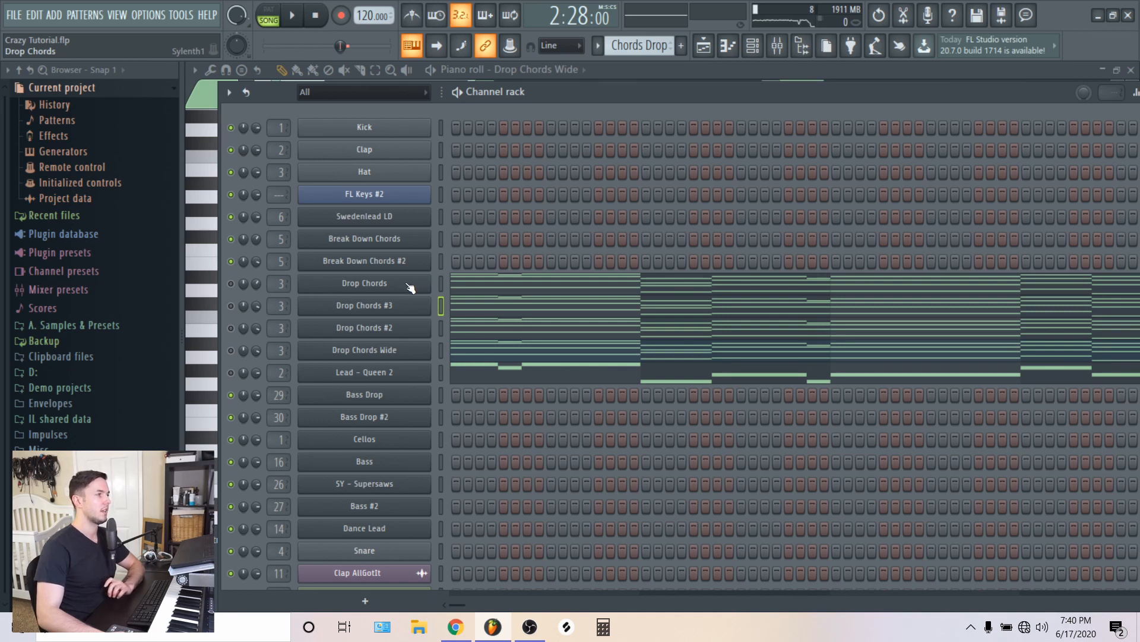
{"action": "left_click", "coordinate": [364, 284]}
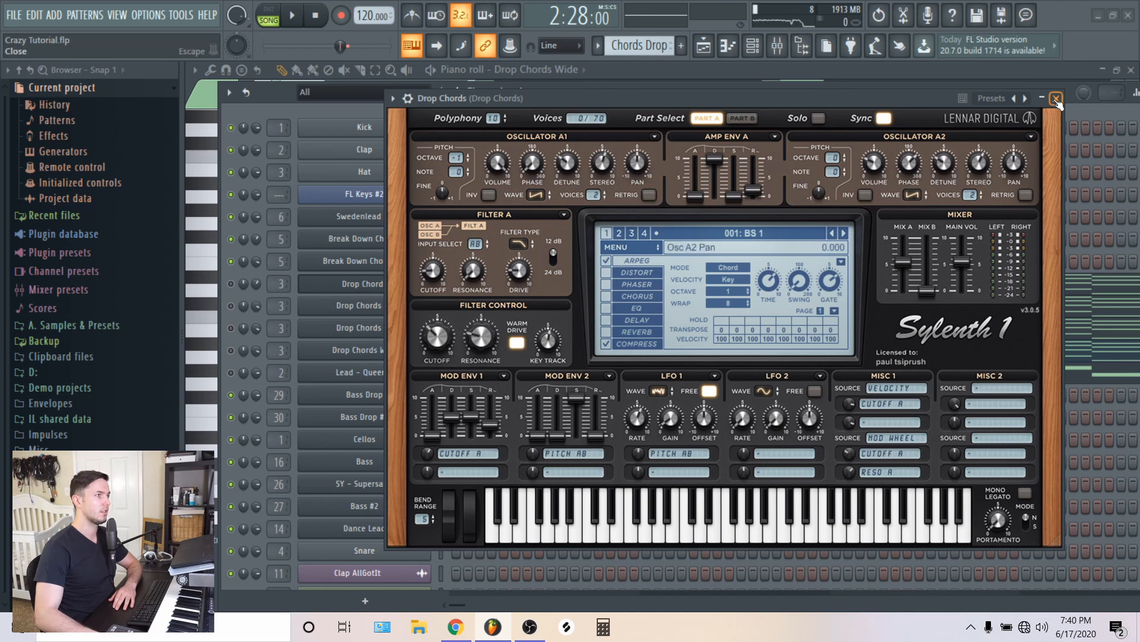
{"action": "left_click", "coordinate": [1055, 98]}
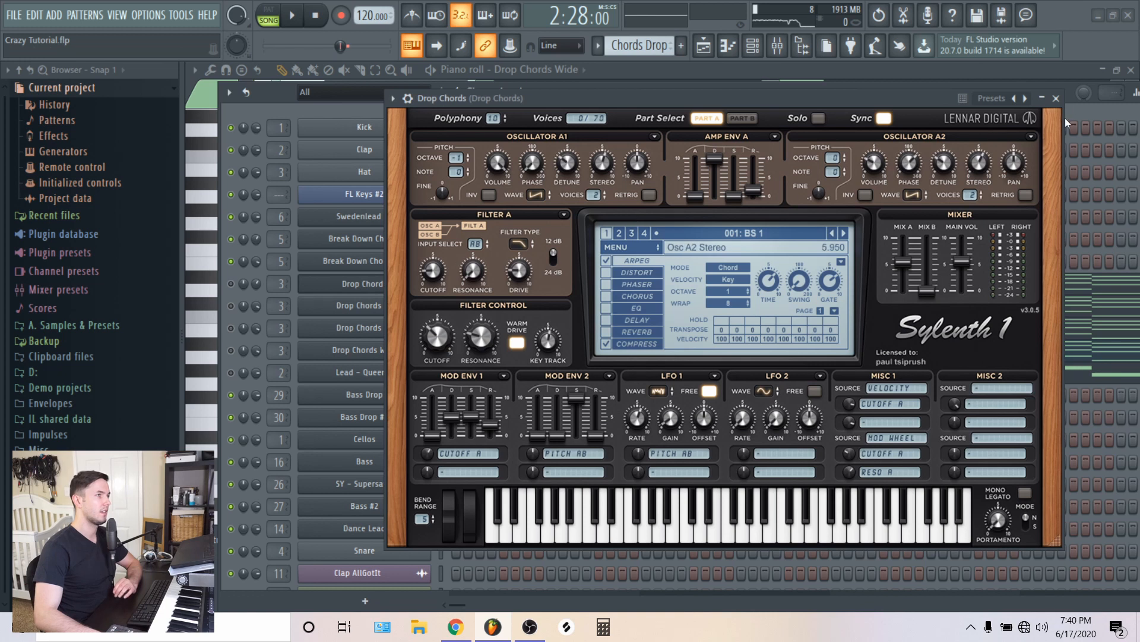
{"action": "left_click", "coordinate": [1057, 98]}
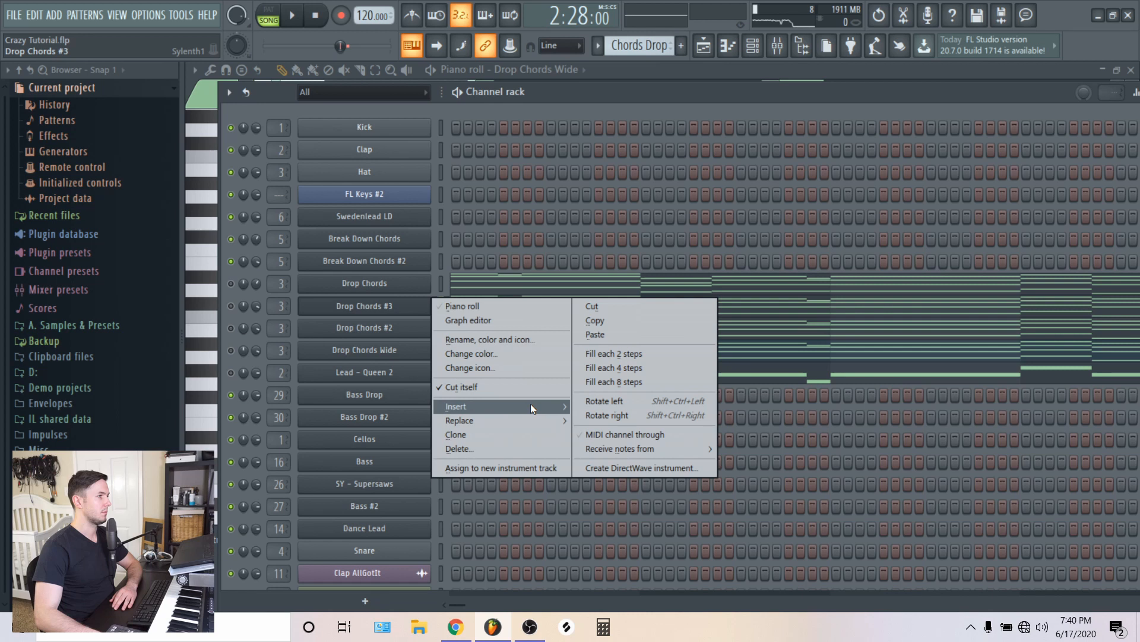
Delete Drop Chords #3, confirming with OK, then delete Drop Chords #2.
{"action": "left_click", "coordinate": [459, 449]}
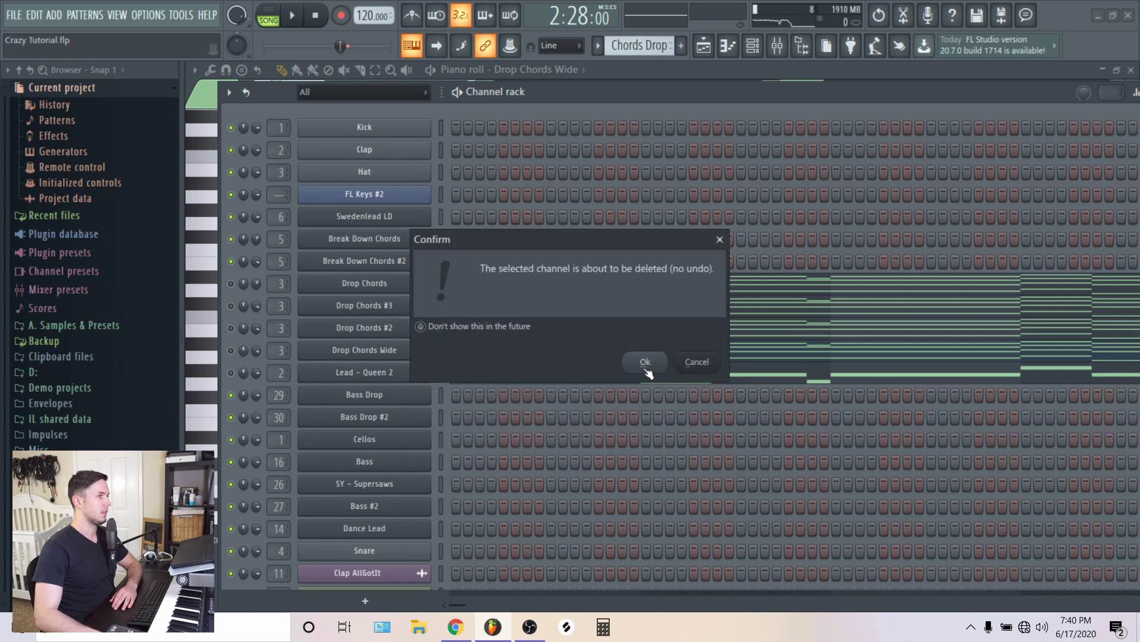
{"action": "left_click", "coordinate": [645, 362]}
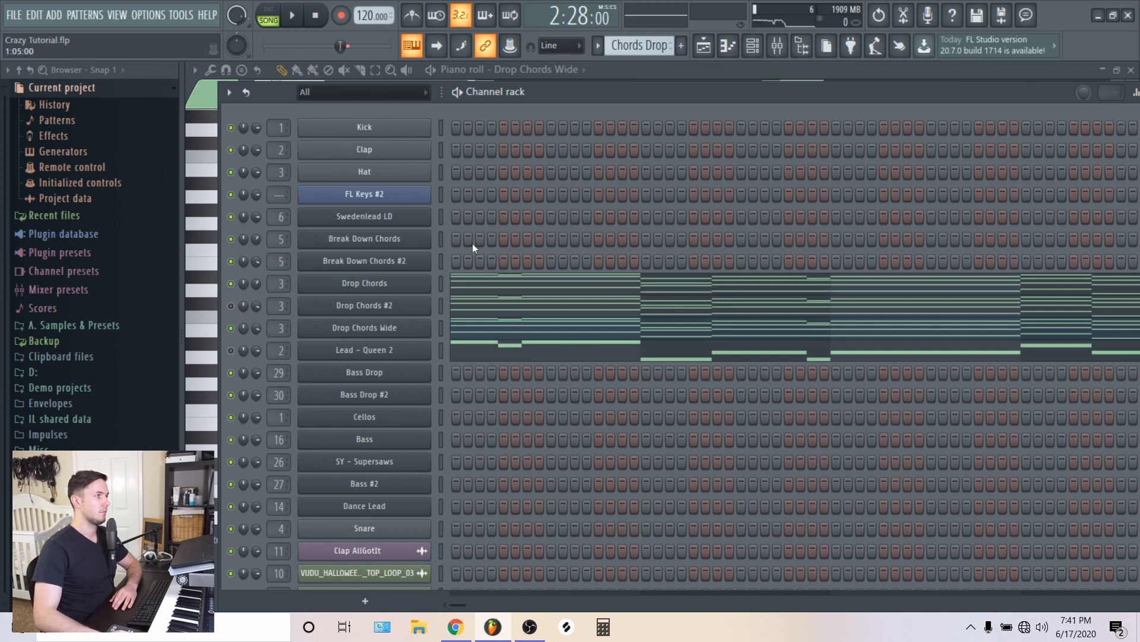
{"action": "left_click", "coordinate": [365, 350]}
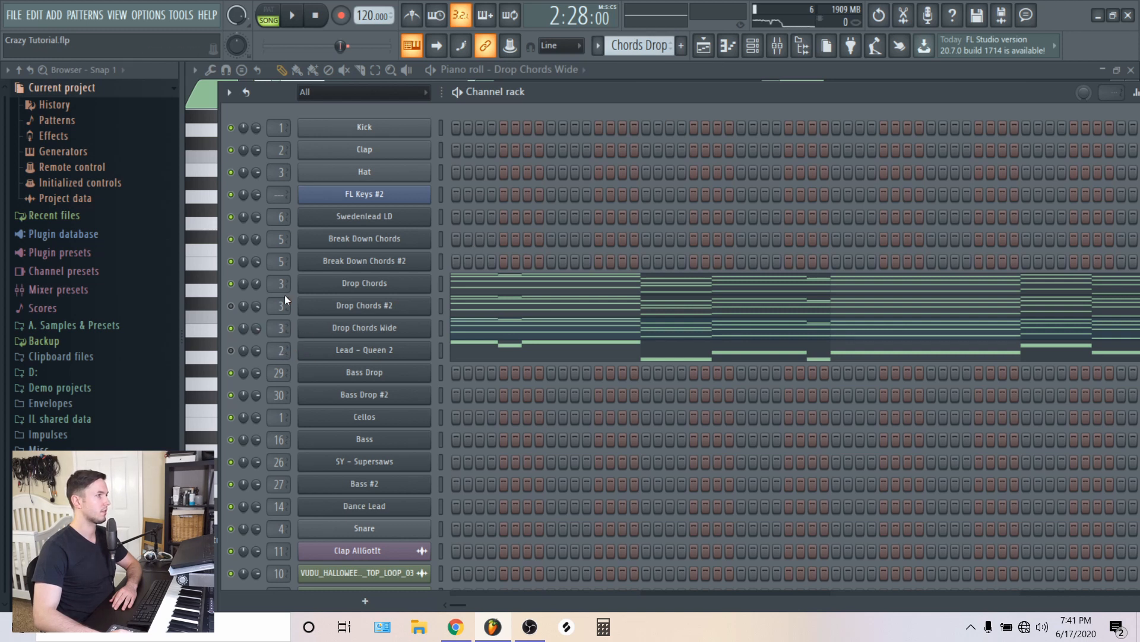
{"action": "right_click", "coordinate": [363, 305]}
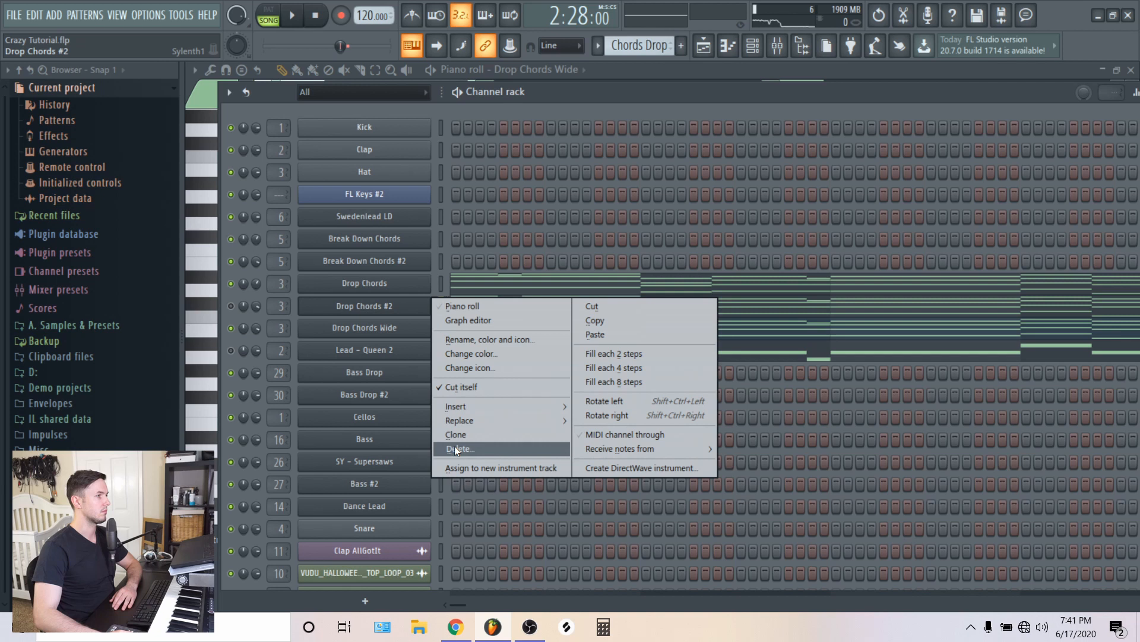
{"action": "left_click", "coordinate": [457, 449]}
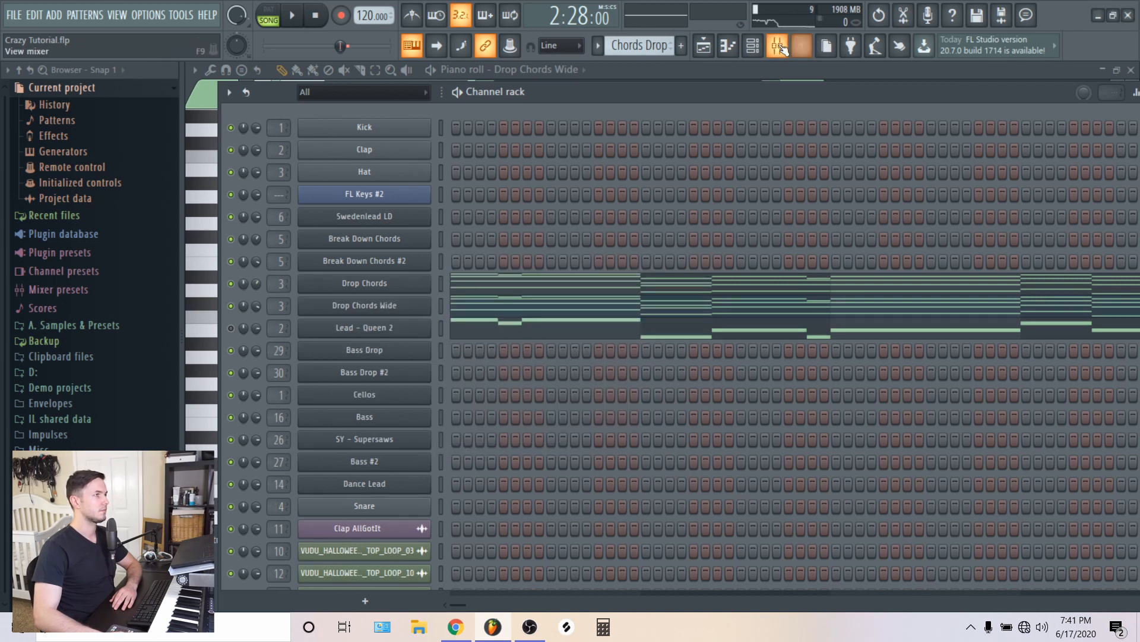
Show the Mixer and open Fruity Parametric EQ 2 on the Drop Chords insert.
{"action": "left_click", "coordinate": [777, 47]}
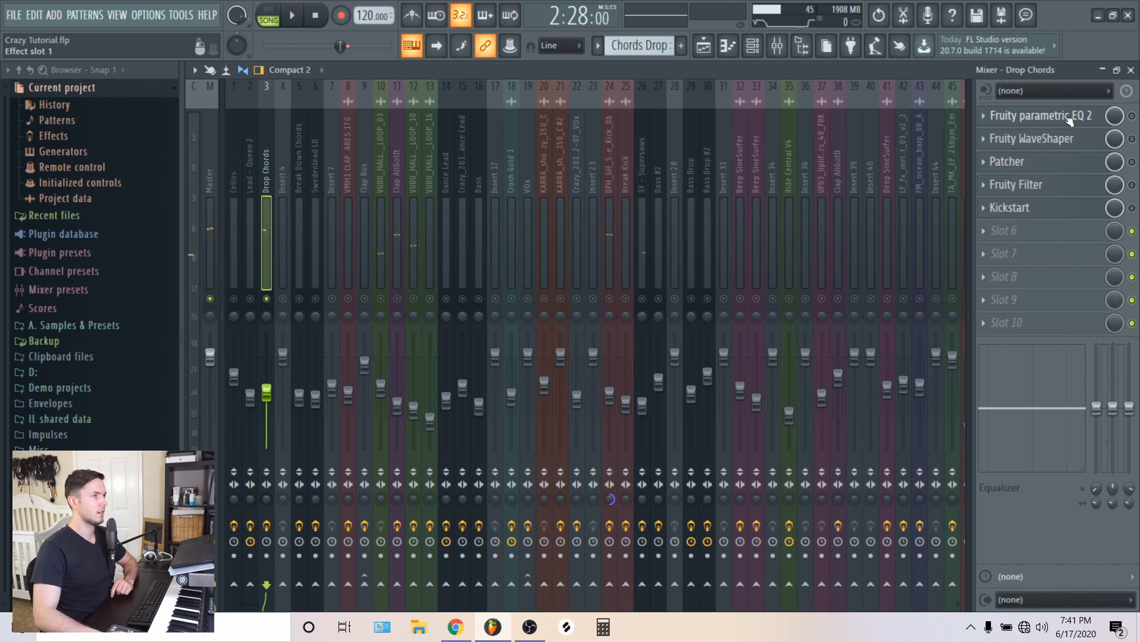
{"action": "left_click", "coordinate": [1042, 115]}
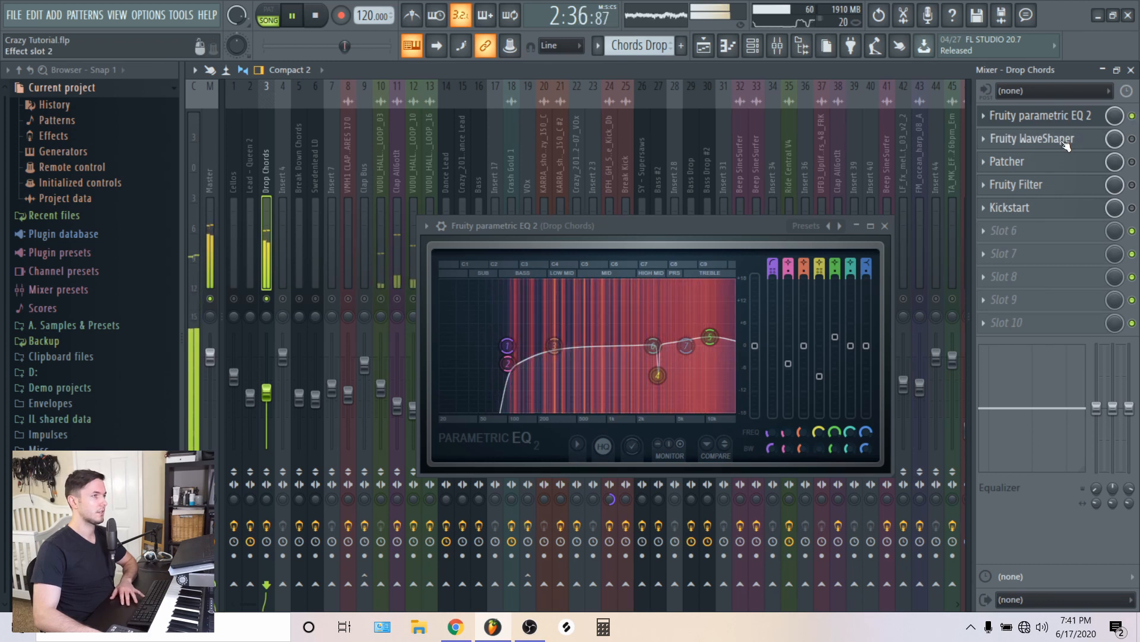
Open the Patcher from the Drop Chords insert's effect rack.
{"action": "left_click", "coordinate": [1032, 138]}
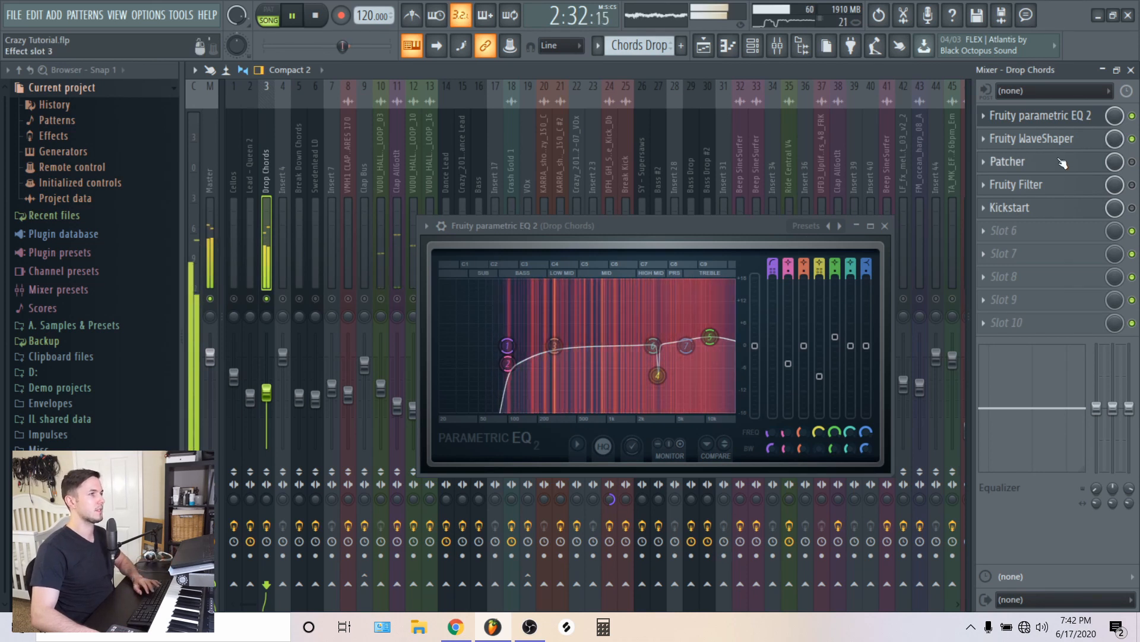
{"action": "left_click", "coordinate": [1007, 161]}
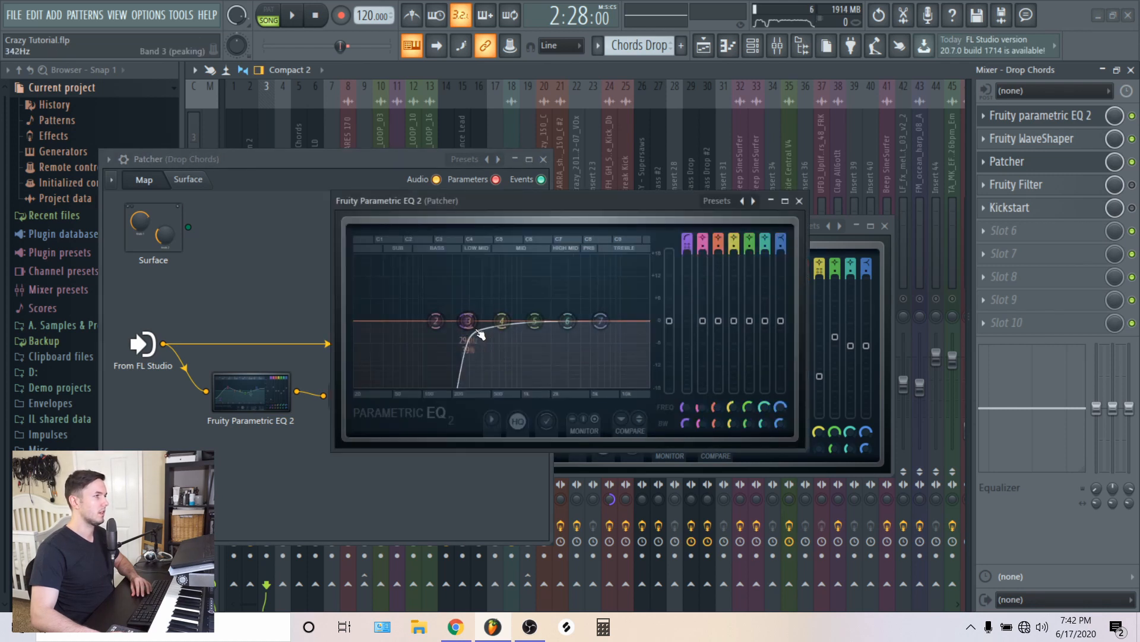
Inside the Patcher map, open the Fruity Parametric EQ 2 feeding Fruity Reeverb 2.
{"action": "left_click", "coordinate": [800, 207]}
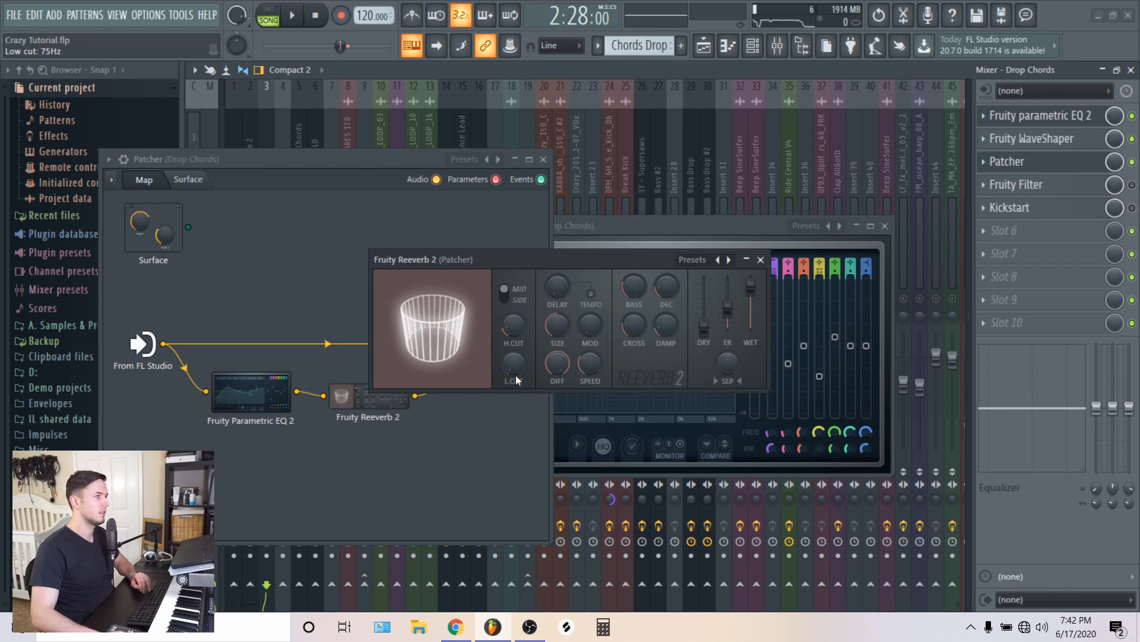
{"action": "left_click", "coordinate": [759, 259]}
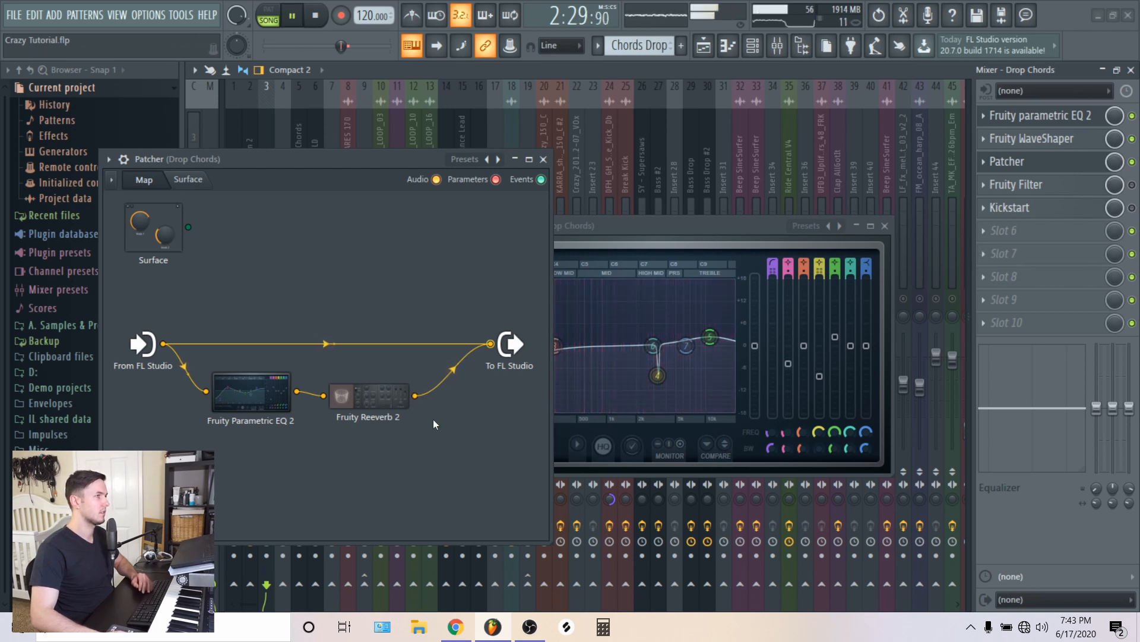
{"action": "left_click", "coordinate": [239, 396]}
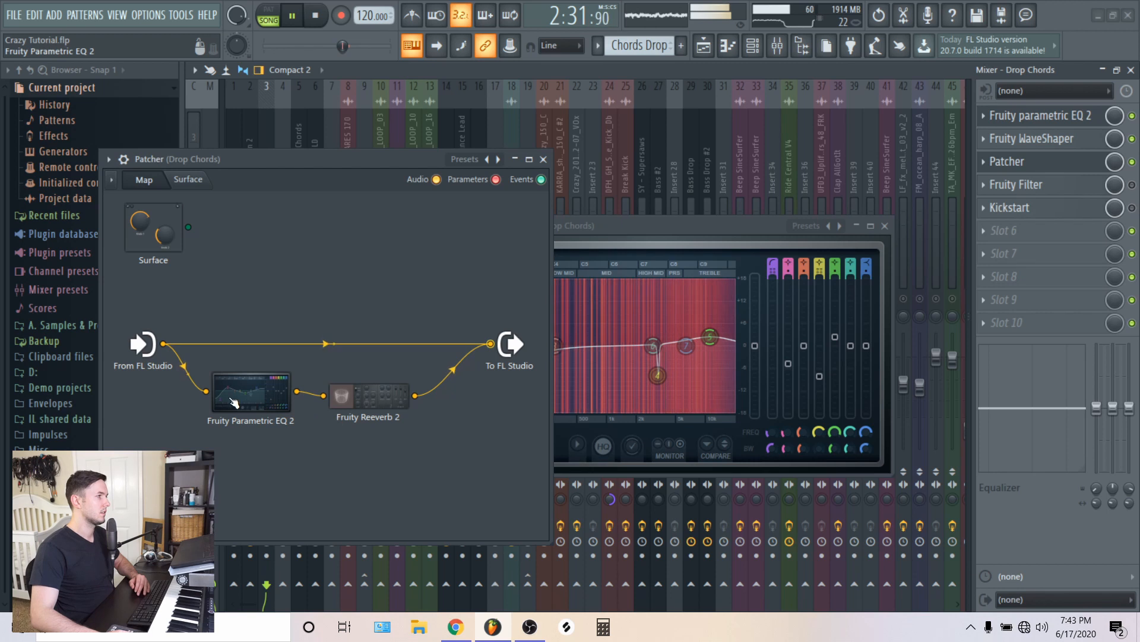
{"action": "double_click", "coordinate": [249, 392]}
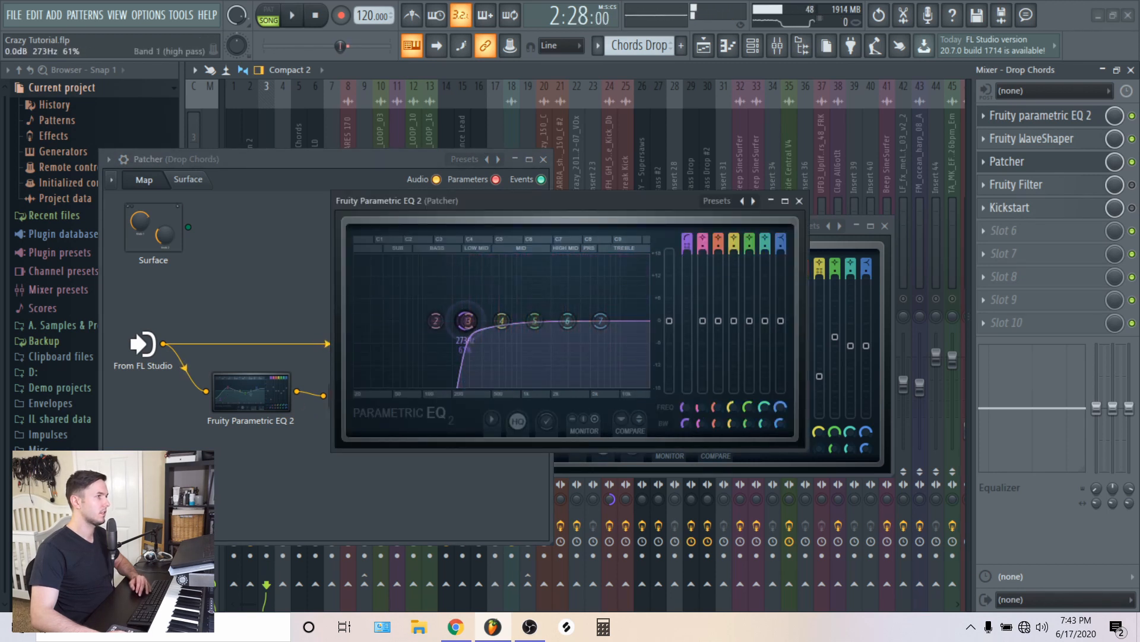
Drag the EQ's band 1 high-pass up to about 174 Hz.
{"action": "left_click_drag", "start_coordinate": [466, 321], "coordinate": [364, 320]}
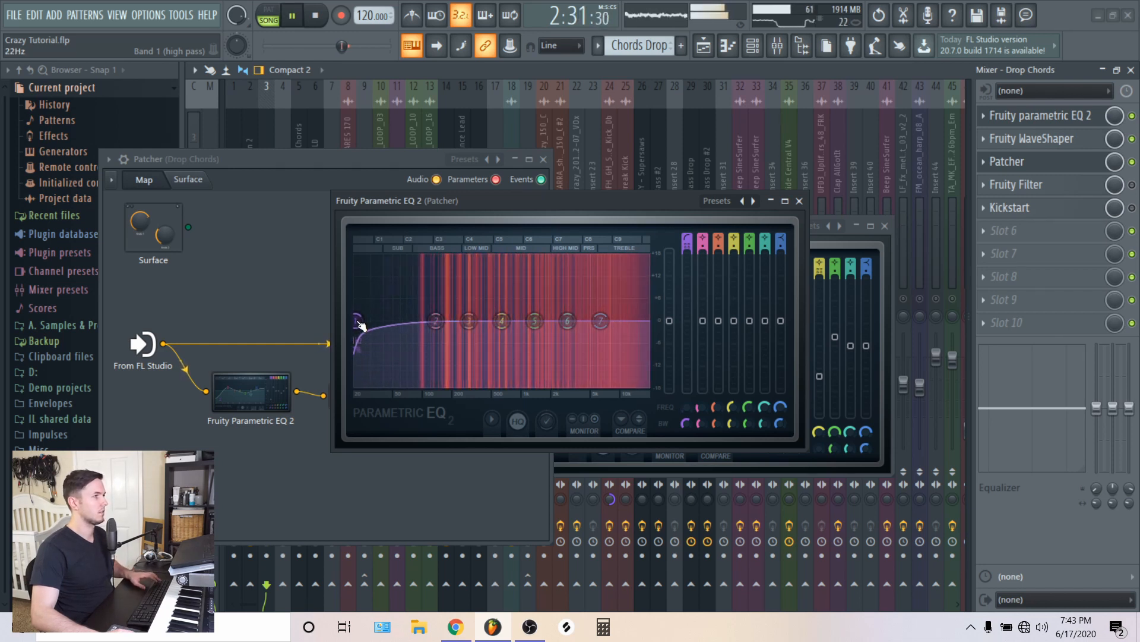
{"action": "left_click_drag", "start_coordinate": [360, 326], "coordinate": [358, 321]}
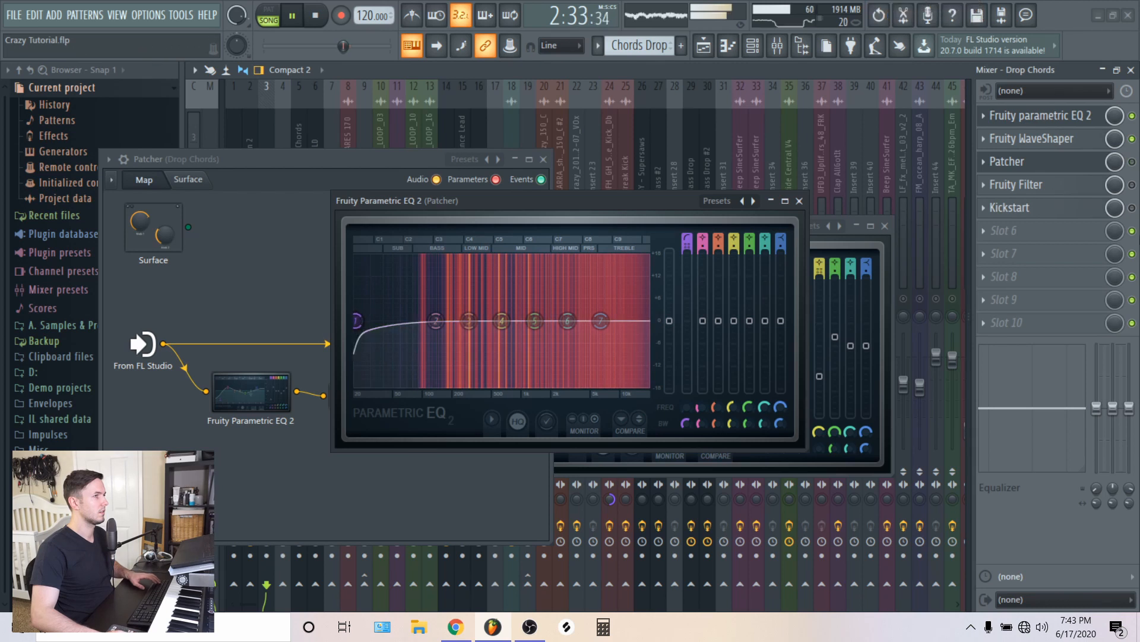
{"action": "left_click_drag", "start_coordinate": [358, 320], "coordinate": [362, 321]}
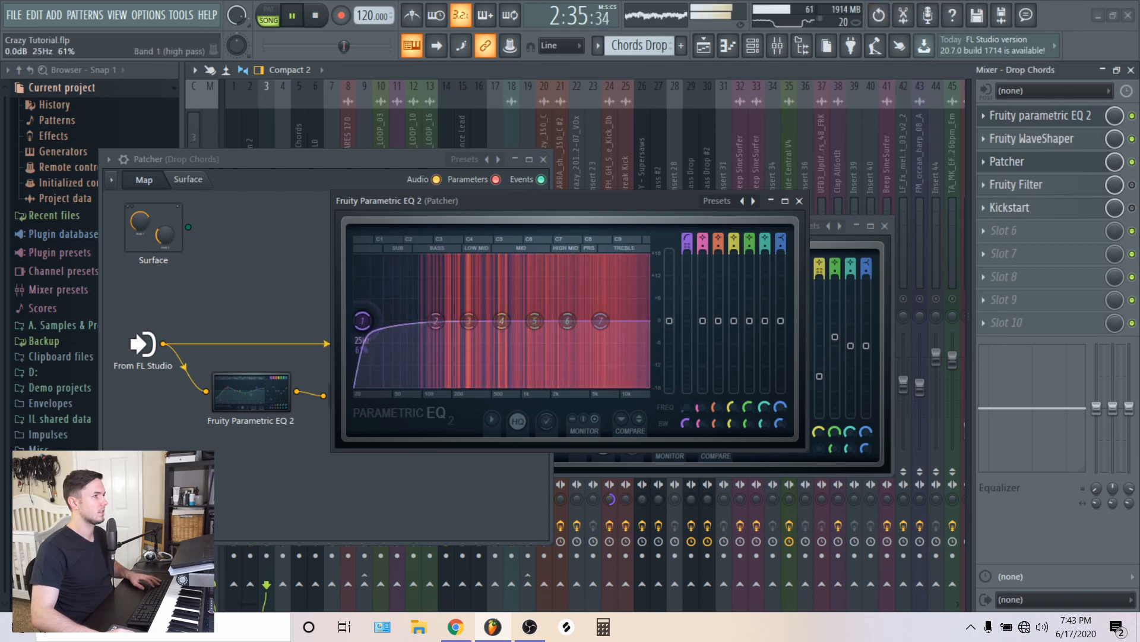
{"action": "left_click_drag", "start_coordinate": [362, 322], "coordinate": [442, 322]}
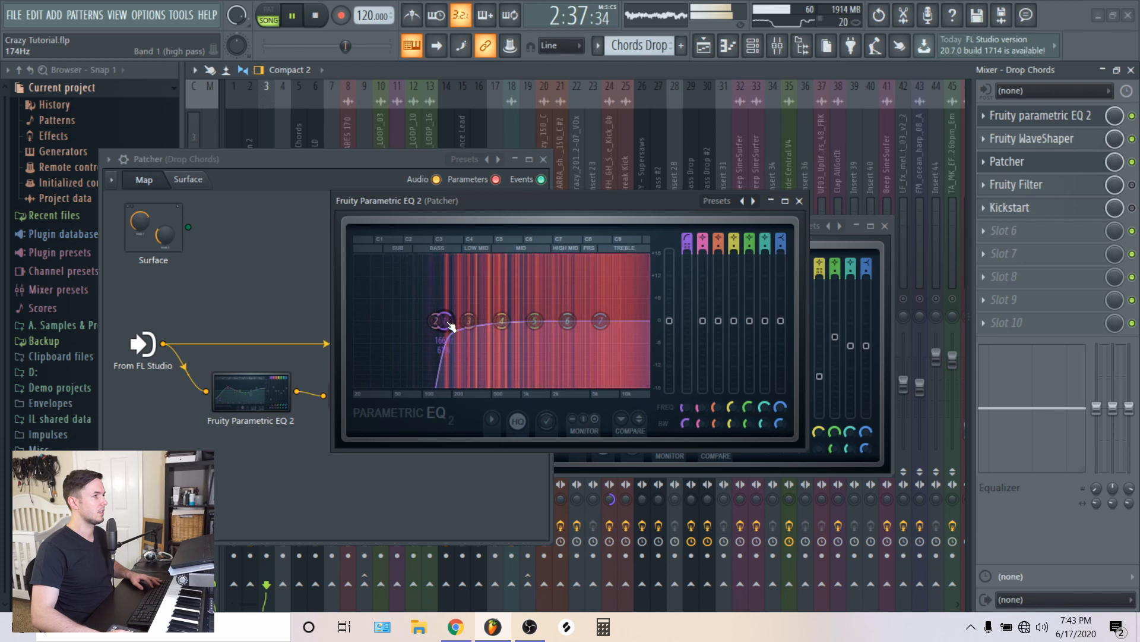
{"action": "left_click_drag", "start_coordinate": [441, 320], "coordinate": [441, 323]}
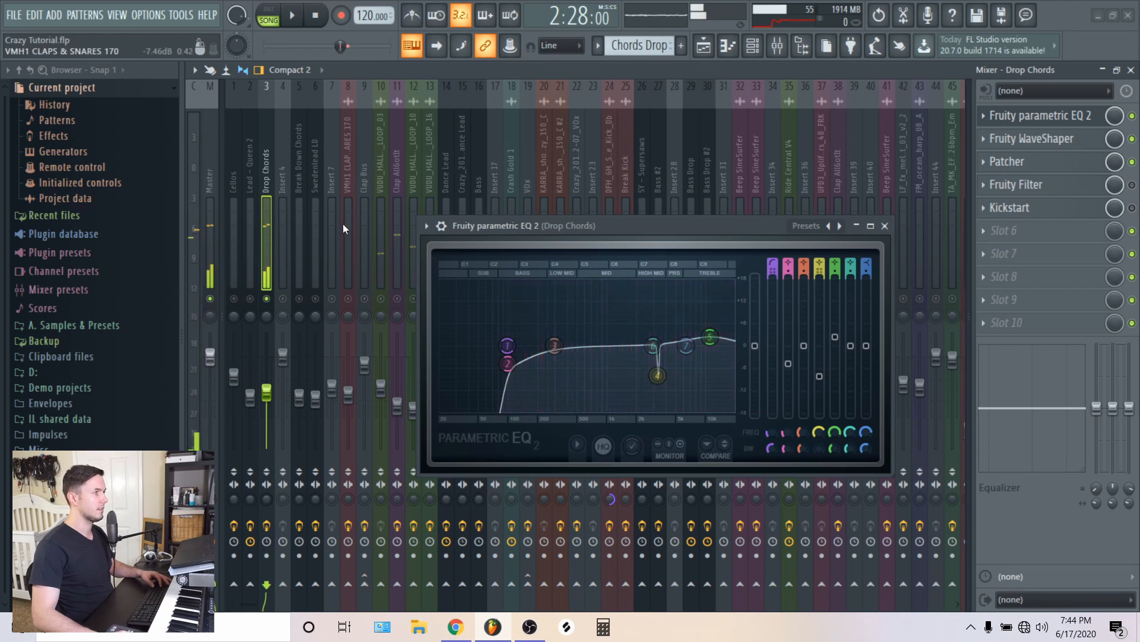
Briefly open Kickstart on Drop Chords, then close it and the Parametric EQ 2 window.
{"action": "left_click", "coordinate": [267, 179]}
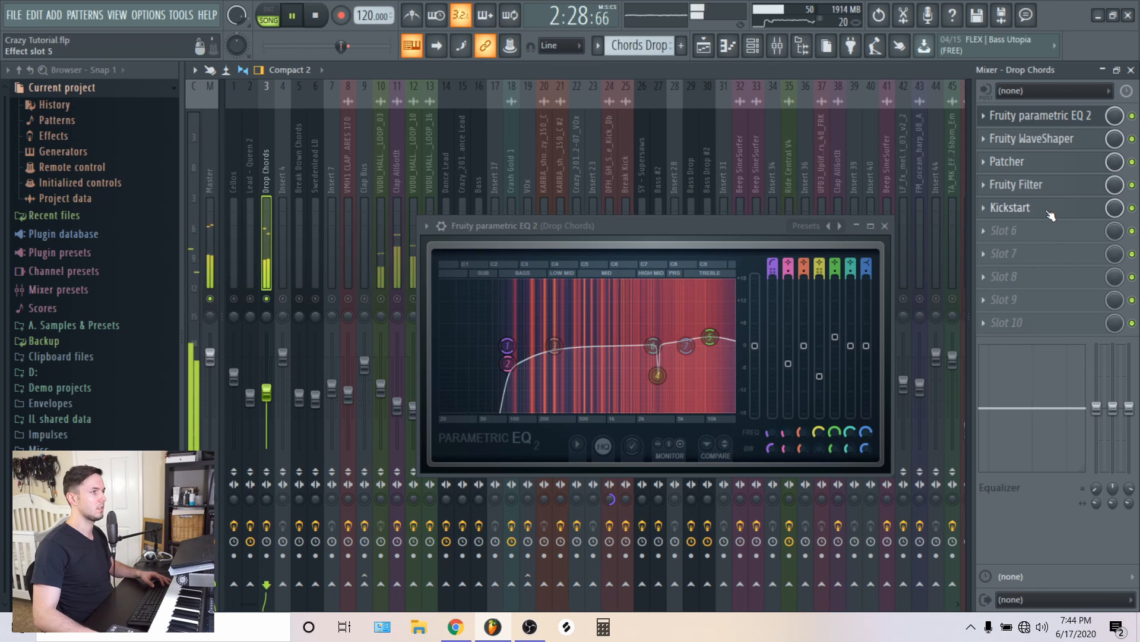
{"action": "left_click", "coordinate": [1008, 207]}
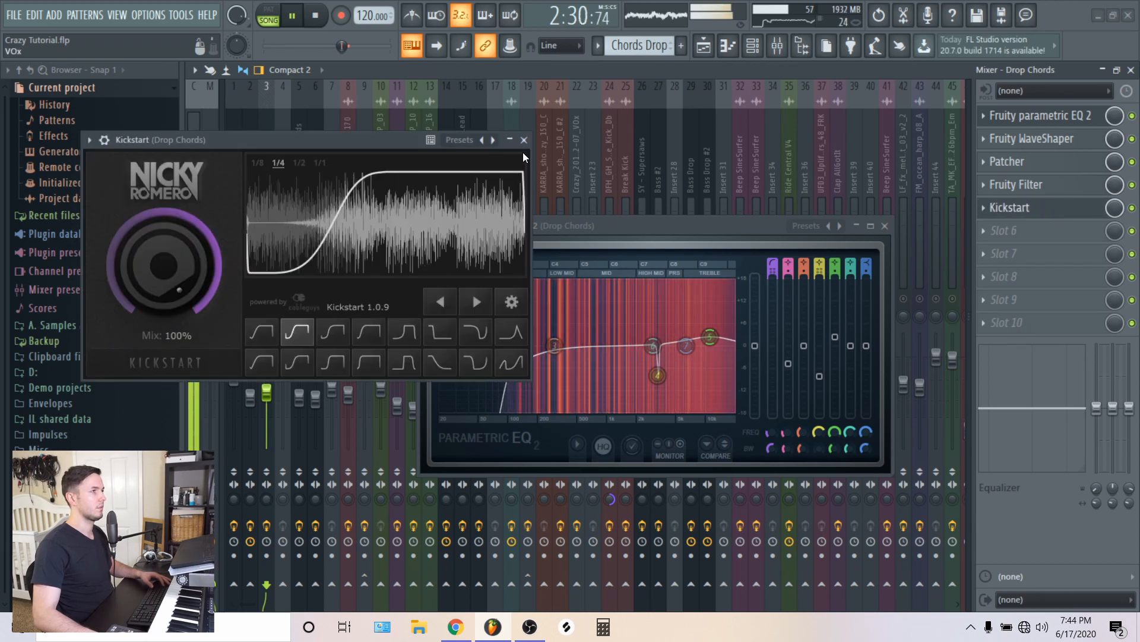
{"action": "left_click", "coordinate": [524, 140]}
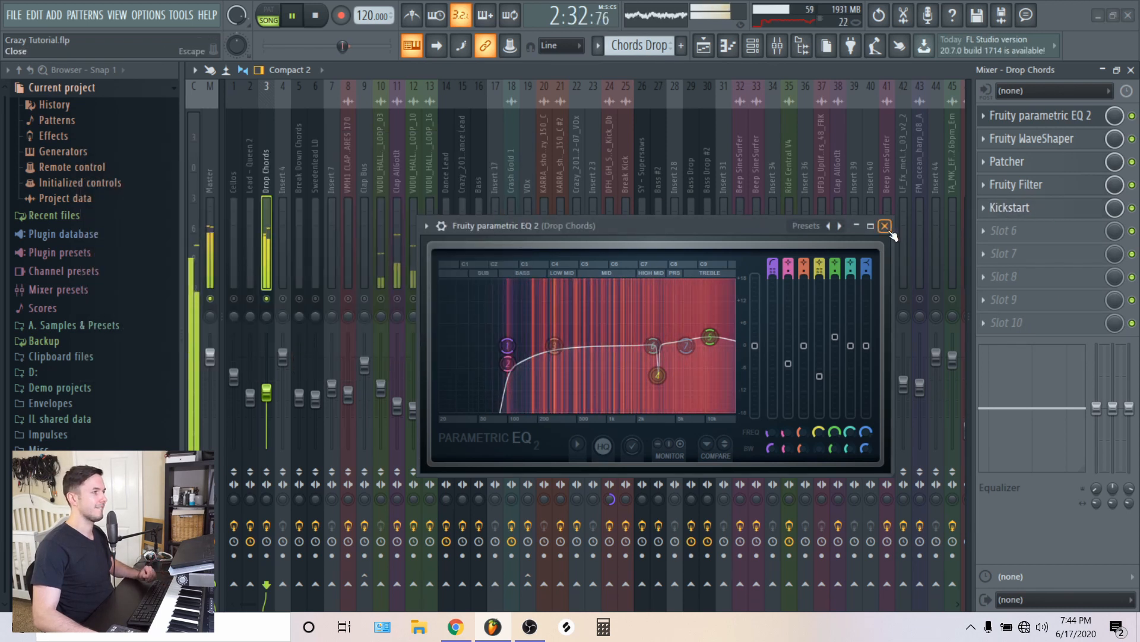
{"action": "left_click", "coordinate": [884, 226]}
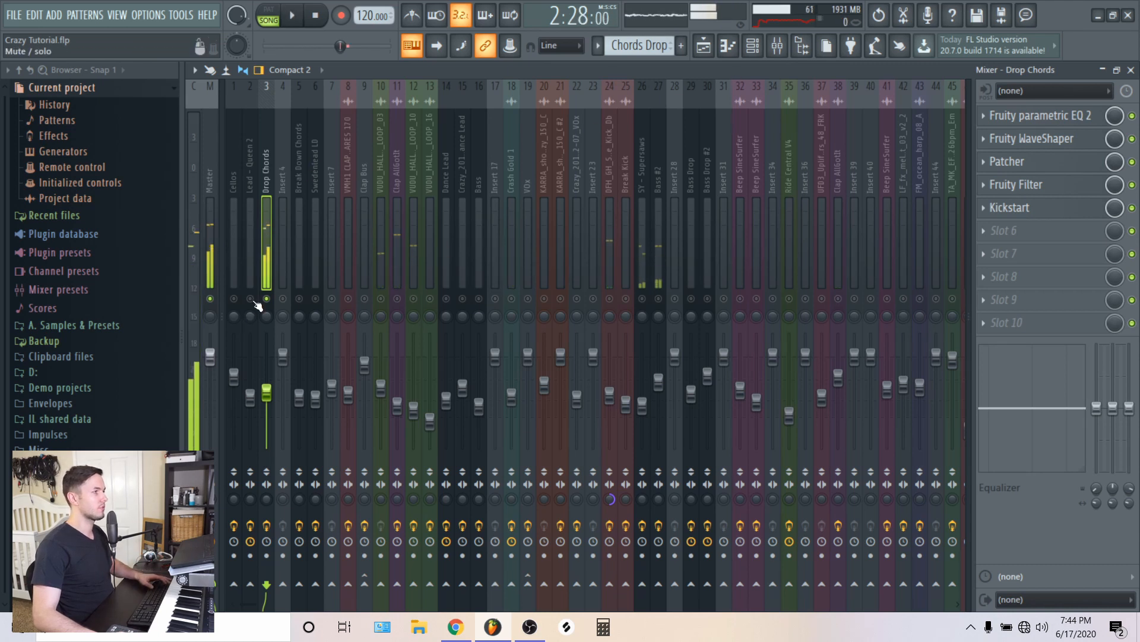
Unmute Lead – Queen 2 and jump to its Kickstart and EQ mixer insert.
{"action": "left_click", "coordinate": [751, 46]}
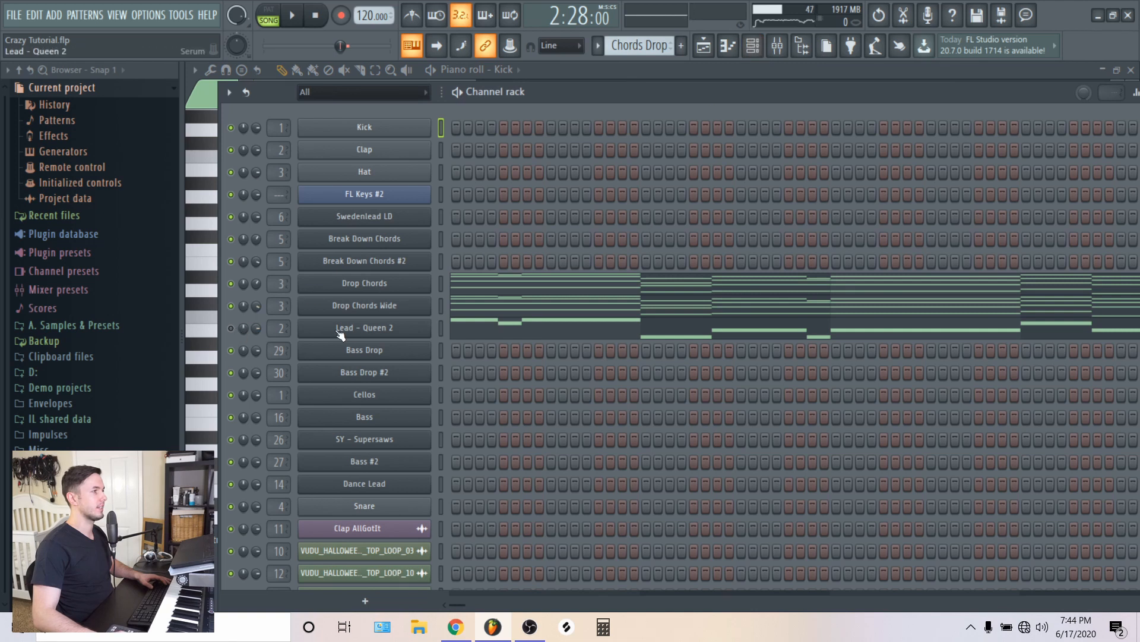
{"action": "double_click", "coordinate": [364, 327]}
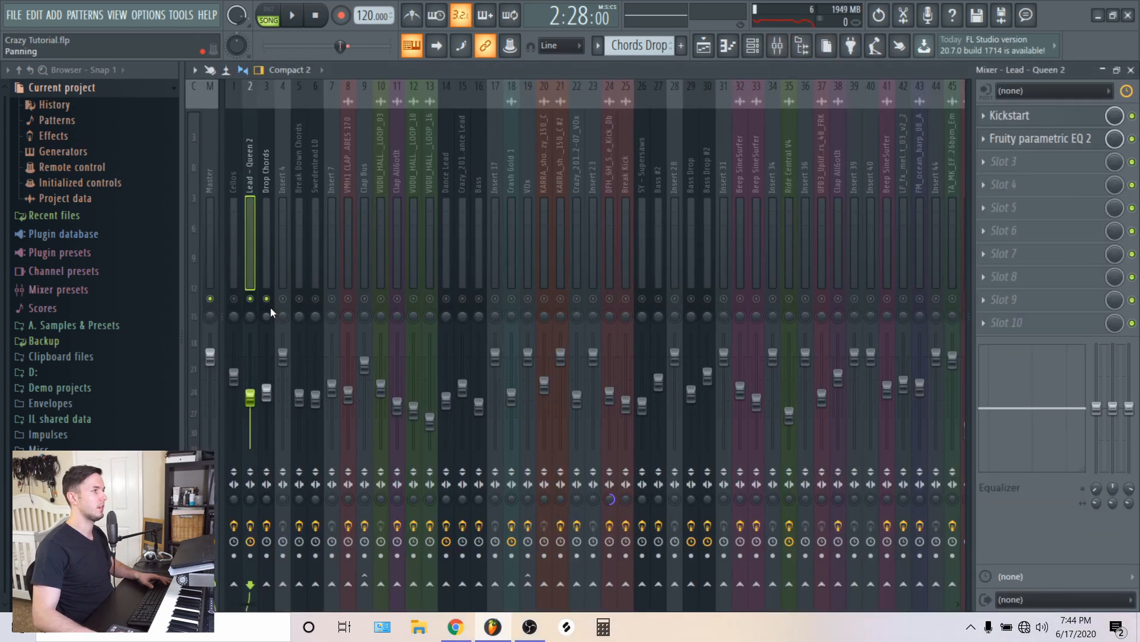
Mute Drop Chords to hear the lead alone, then unmute it.
{"action": "left_click", "coordinate": [297, 16]}
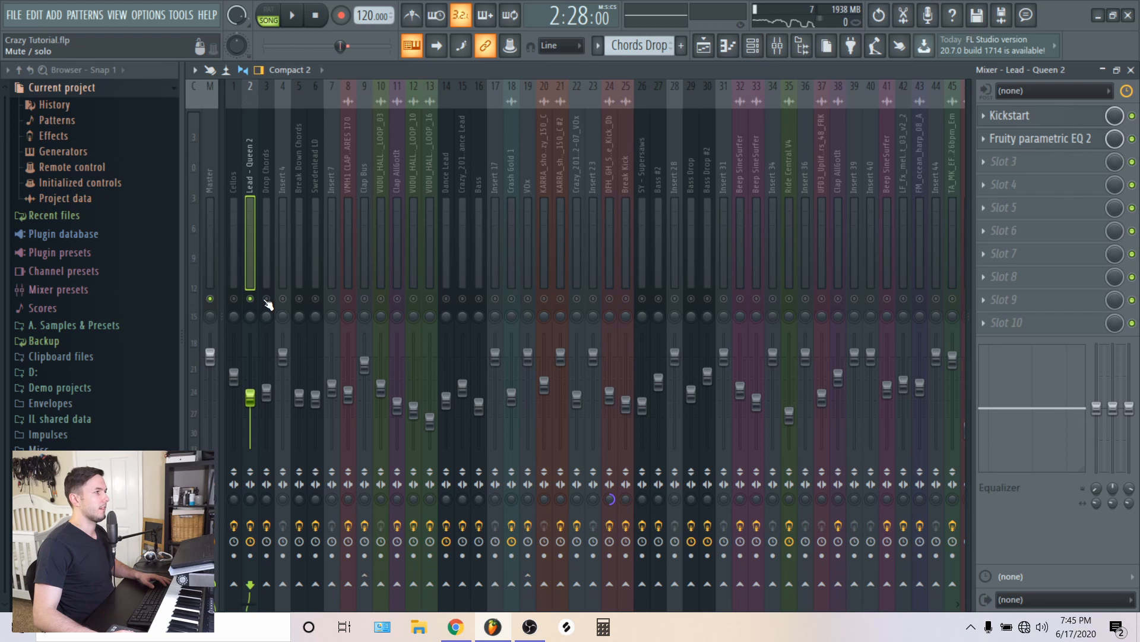
{"action": "left_click", "coordinate": [295, 16]}
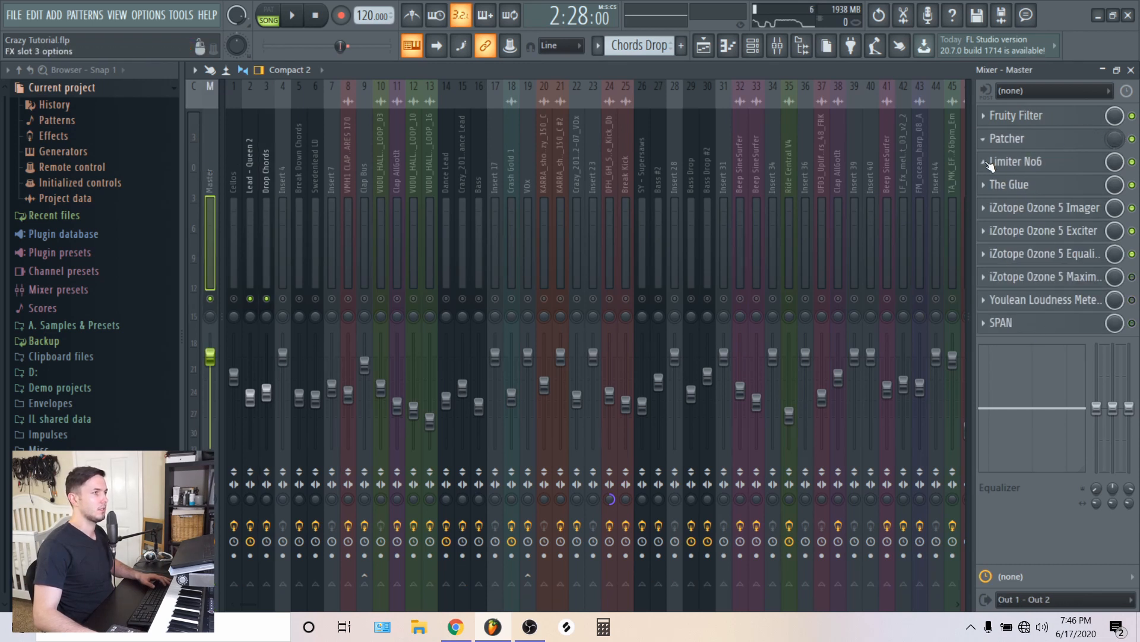
Replace master FX slot 10 with Fruity Stereo Shaper using its Mid preset.
{"action": "right_click", "coordinate": [1015, 161]}
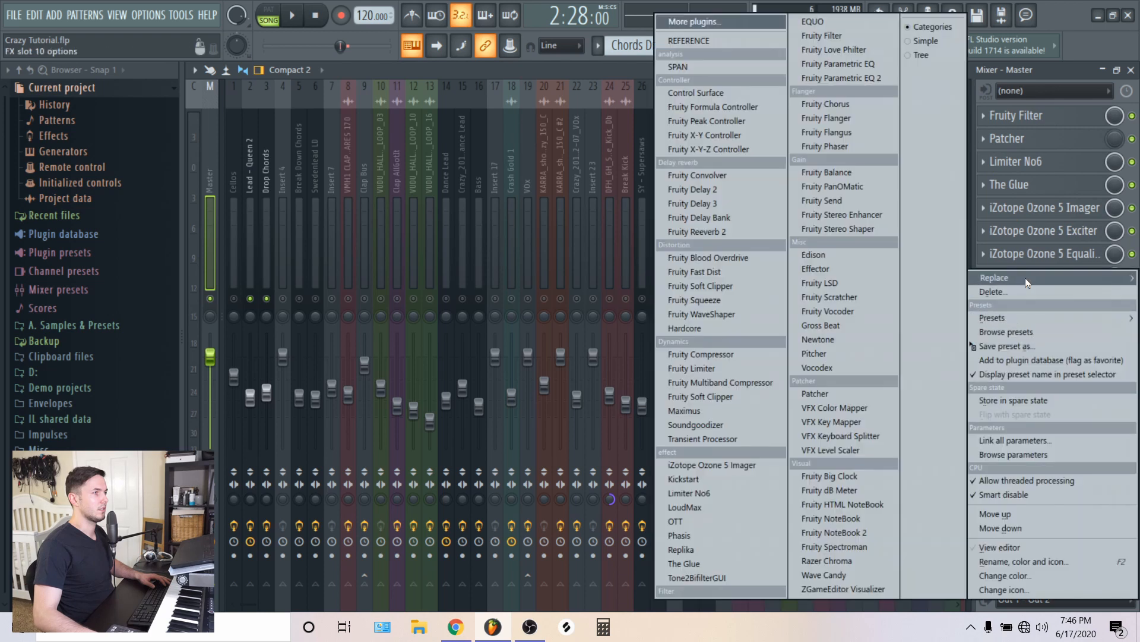
{"action": "mouse_move", "coordinate": [839, 229]}
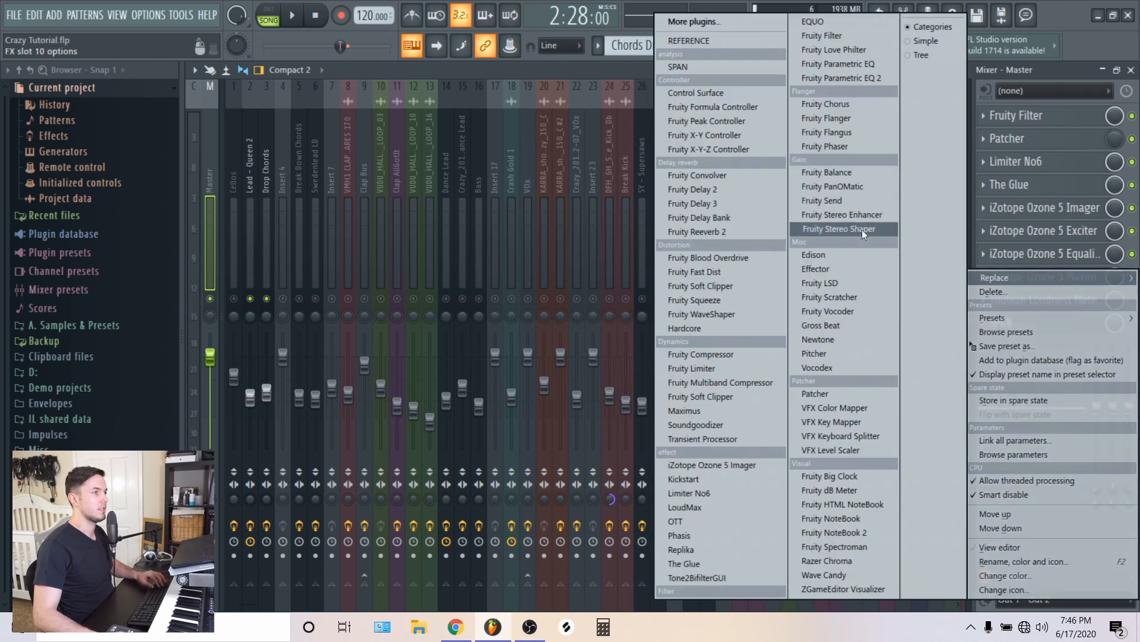
{"action": "left_click", "coordinate": [840, 229]}
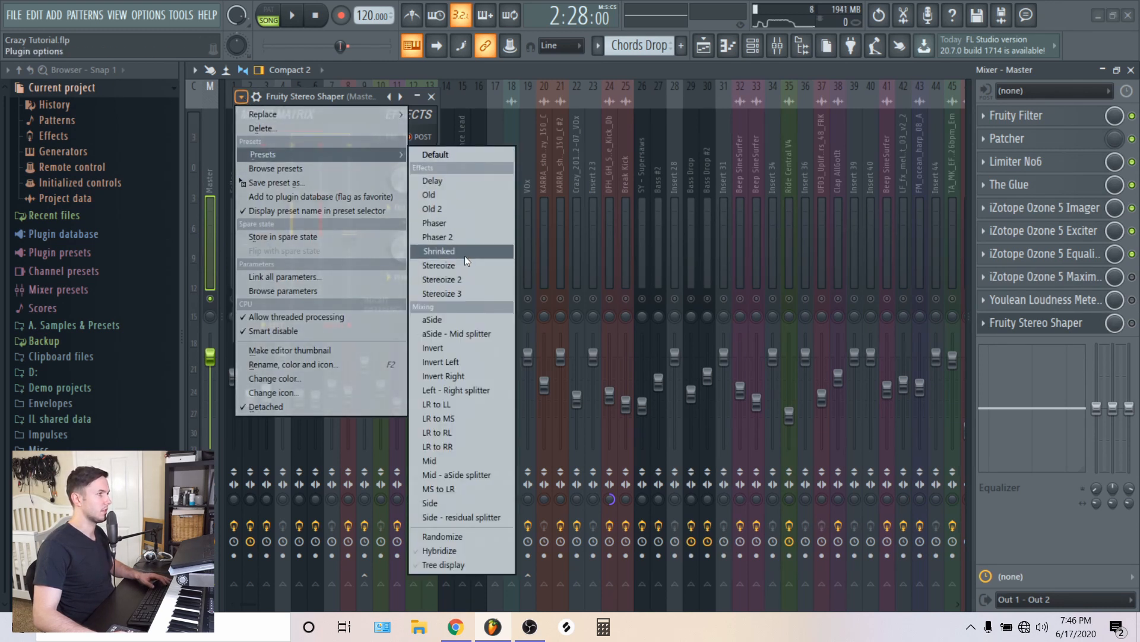
{"action": "mouse_move", "coordinate": [457, 223]}
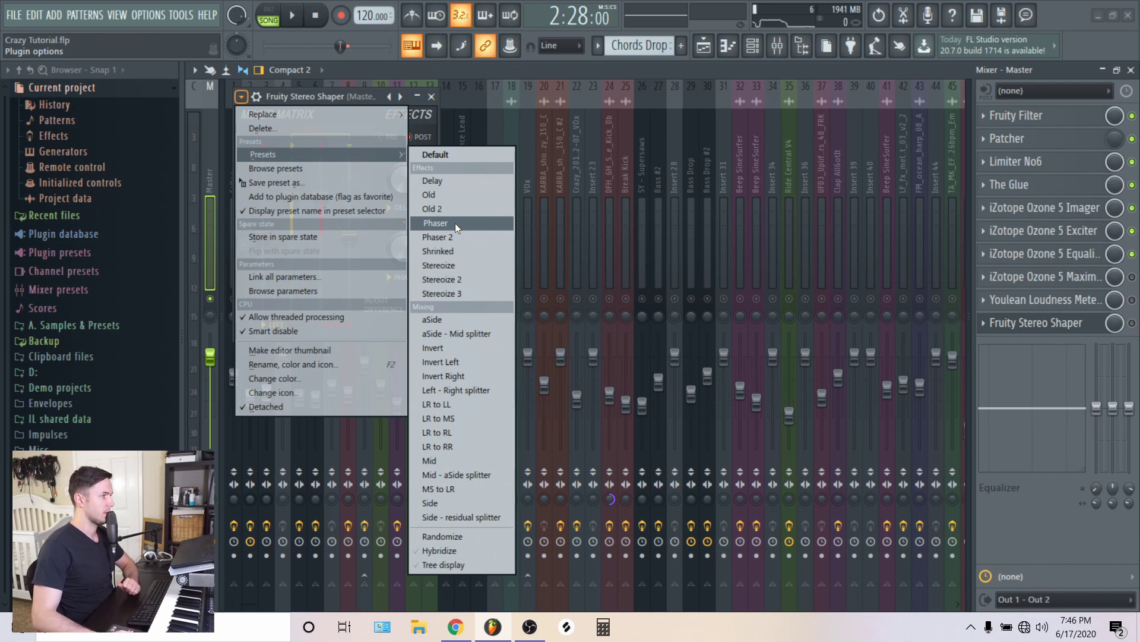
{"action": "mouse_move", "coordinate": [458, 237]}
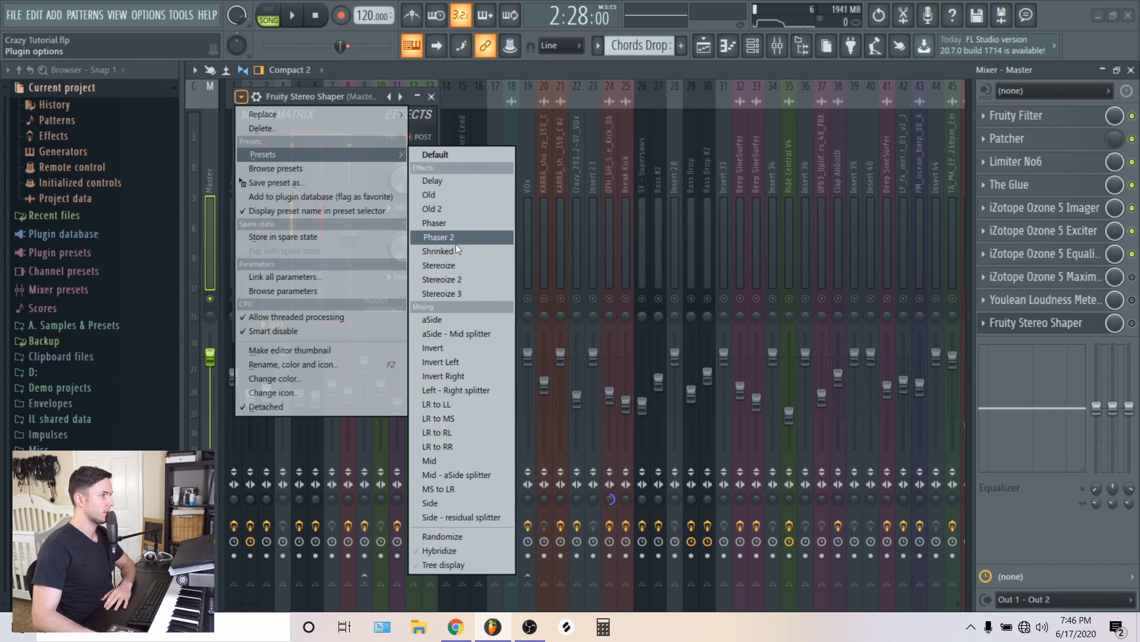
{"action": "mouse_move", "coordinate": [447, 342]}
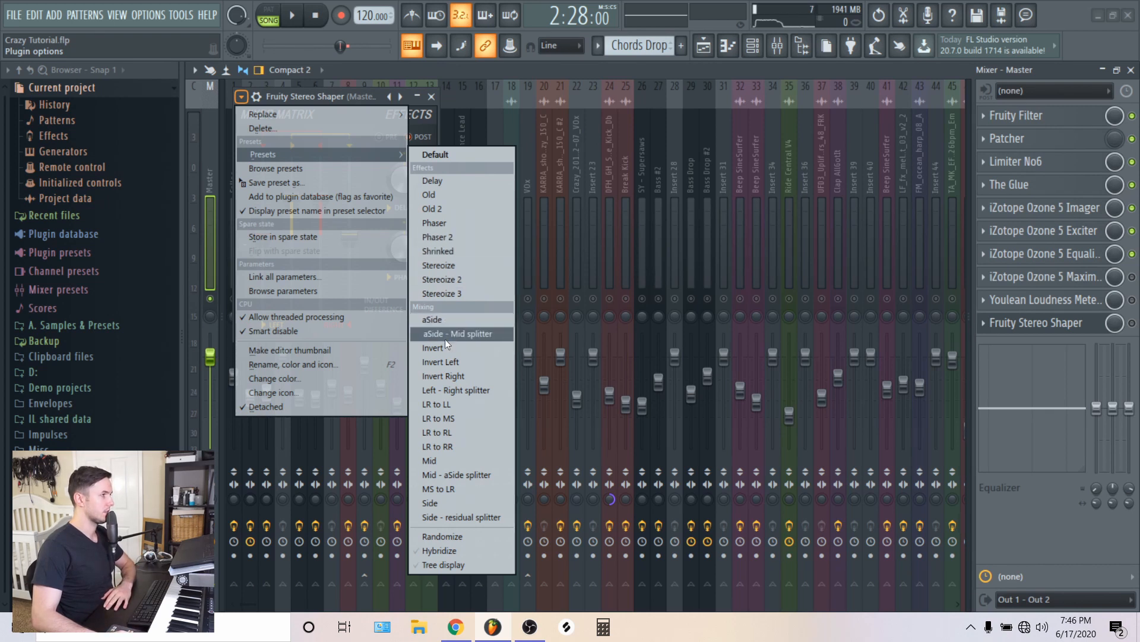
{"action": "mouse_move", "coordinate": [439, 461]}
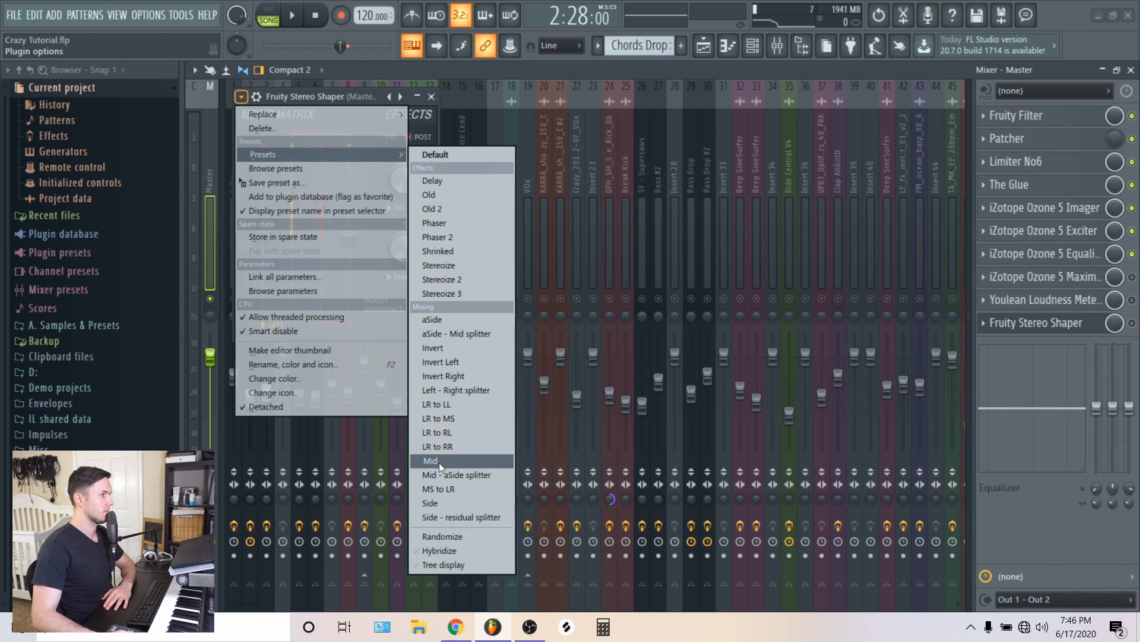
{"action": "left_click", "coordinate": [430, 460]}
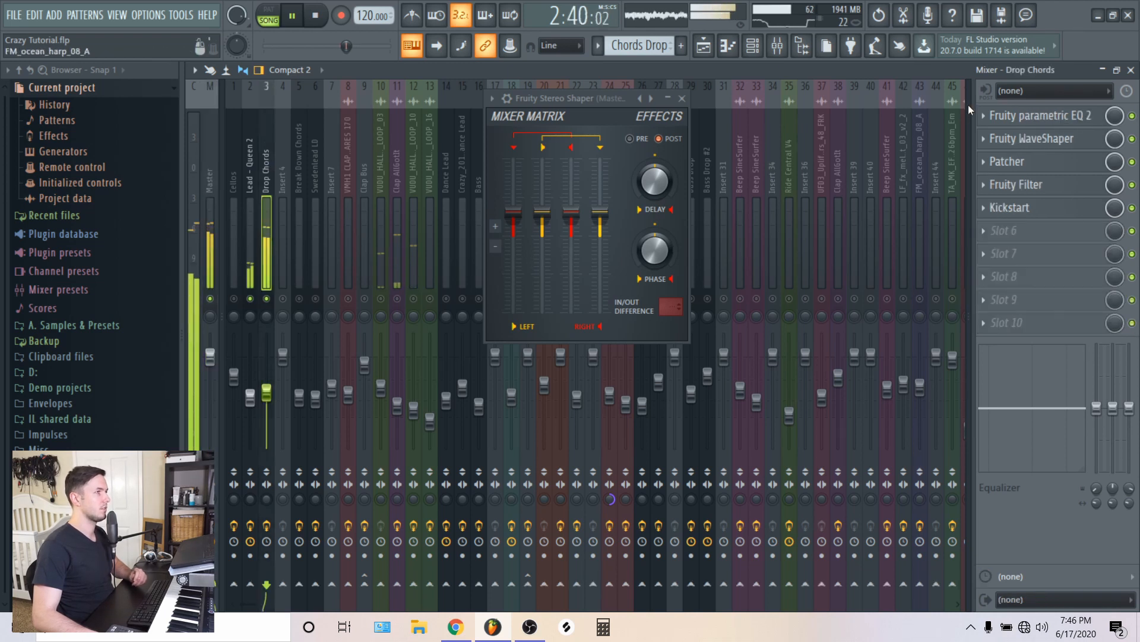
Show the mixer again with the Stereo Shaper window still open.
{"action": "left_click", "coordinate": [752, 47]}
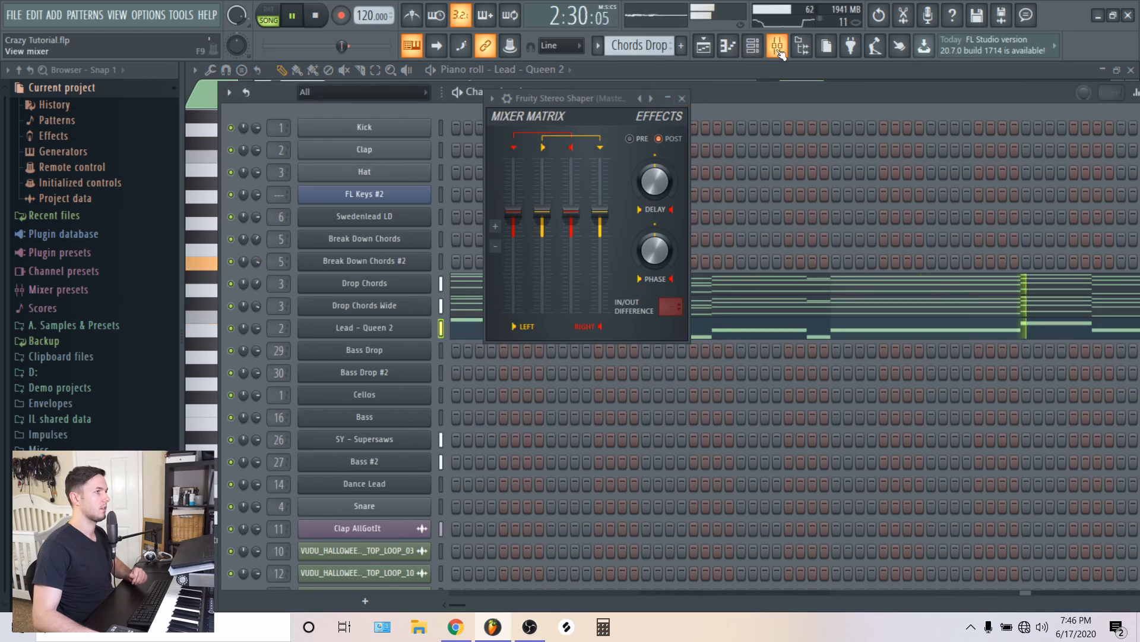
{"action": "left_click", "coordinate": [774, 47]}
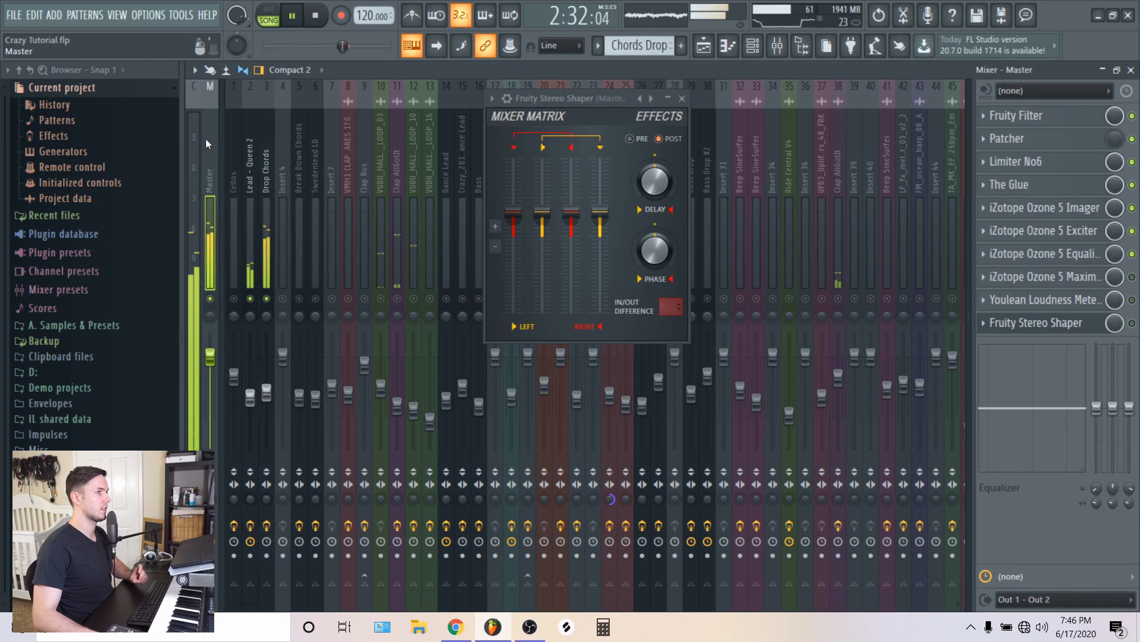